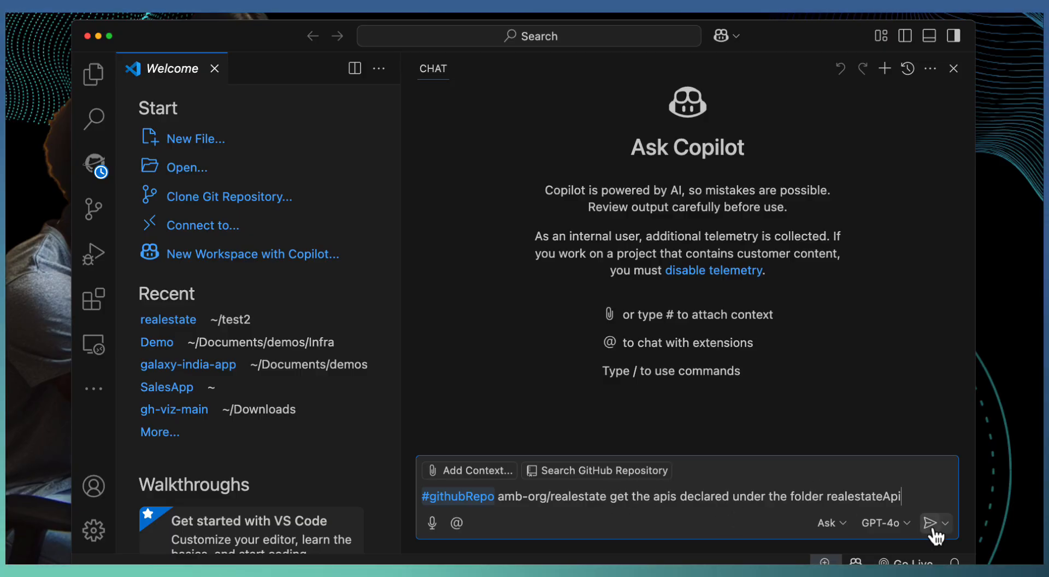
- Send the '#githubRepo amb-org/realestate' query for APIs under realestateApi and scroll the reply
click(930, 523)
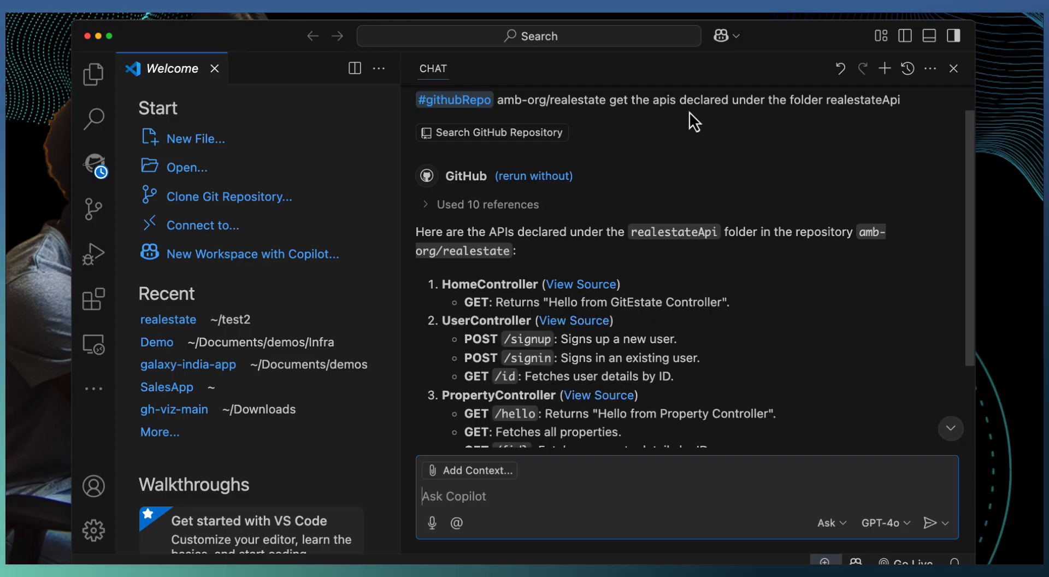
mouse_move(311, 285)
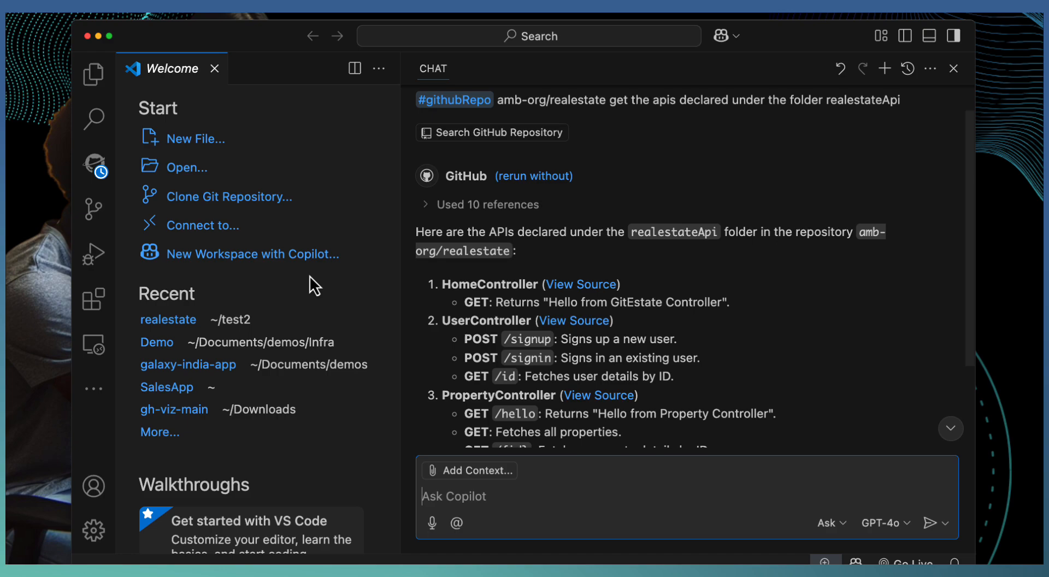
mouse_move(201, 213)
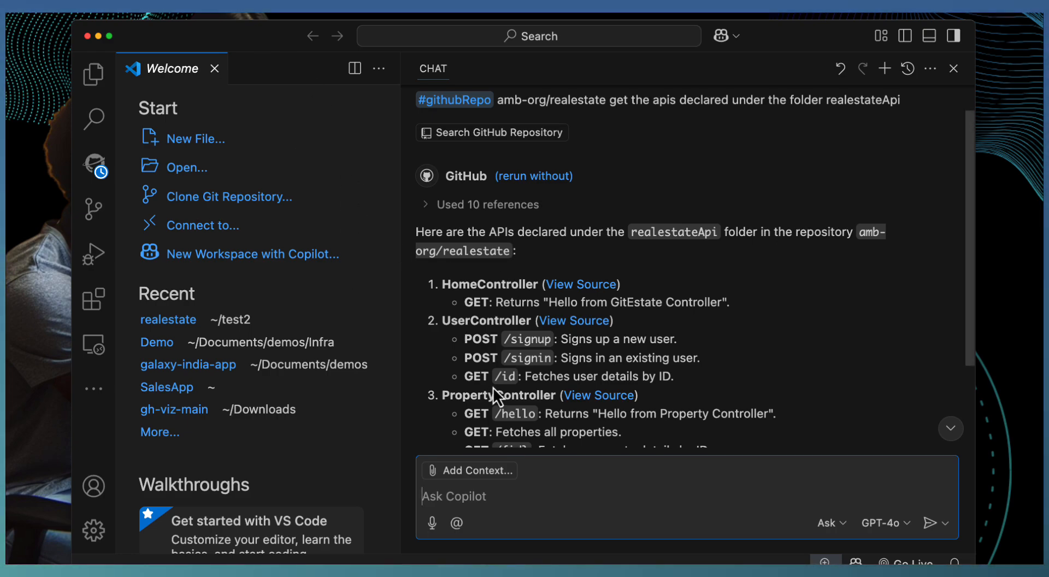
scroll(down, 3)
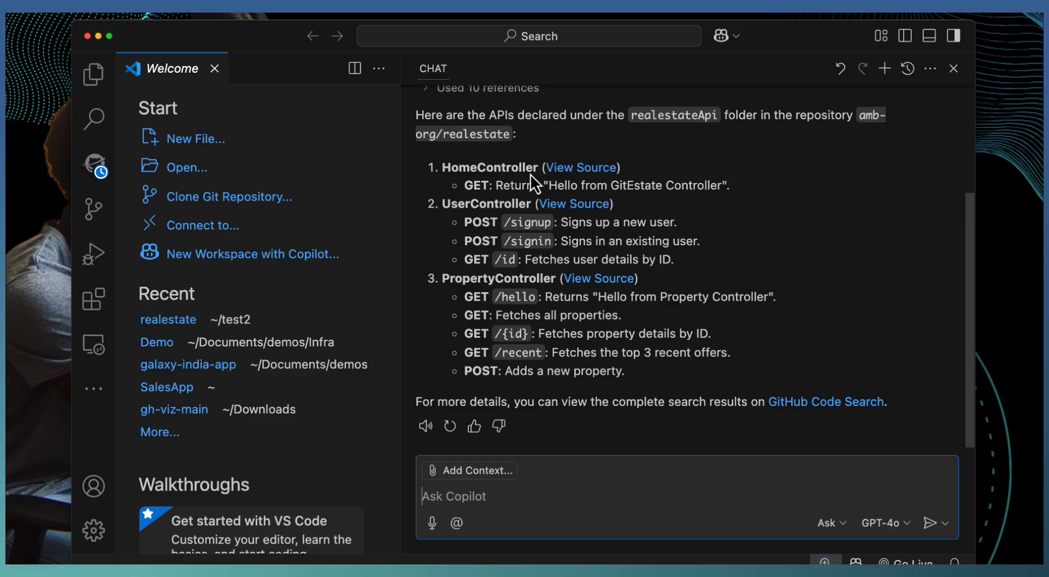
mouse_move(556, 259)
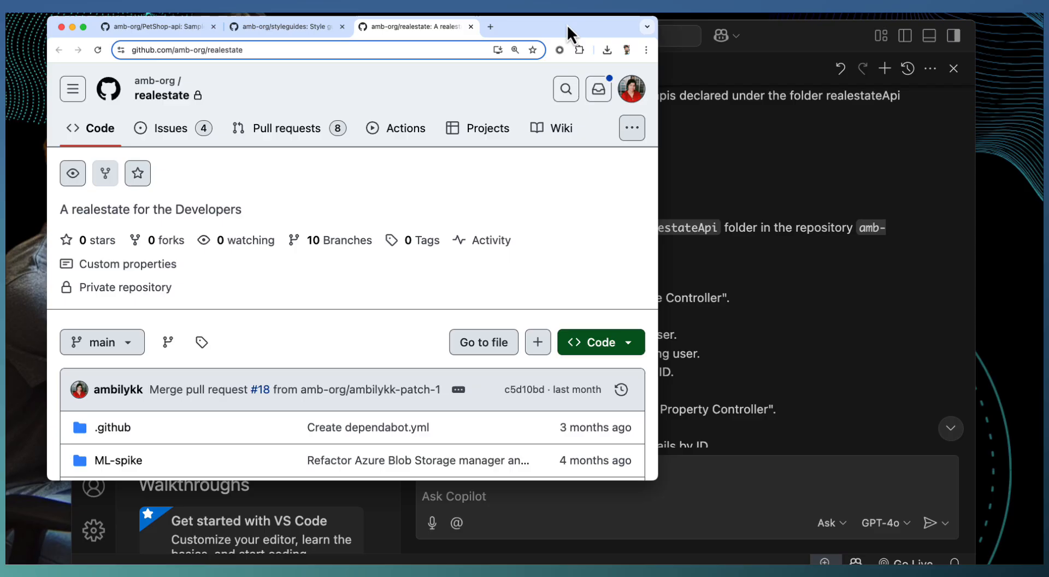
mouse_move(652, 483)
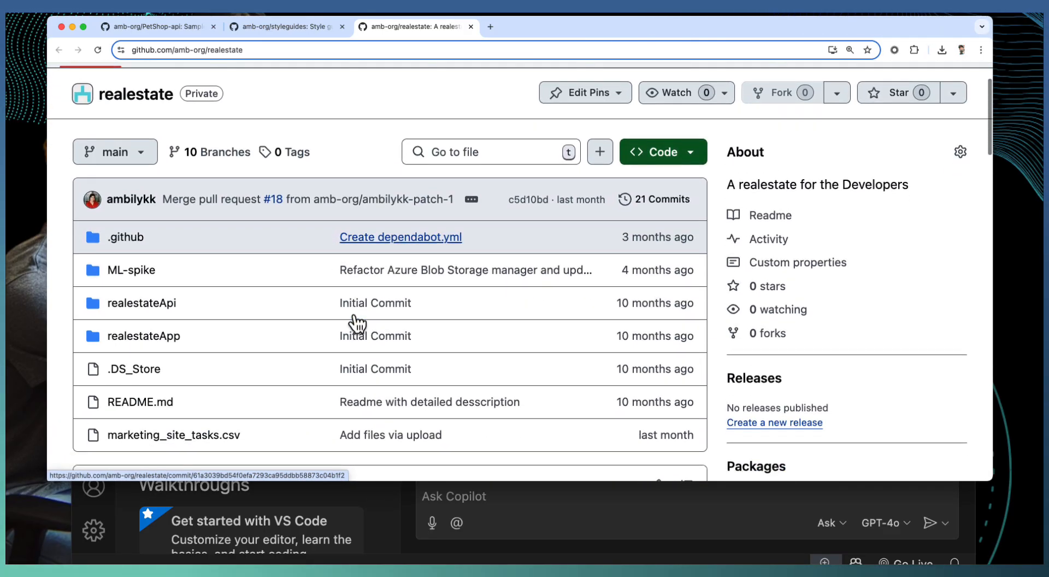
- Open PropertyController.cs from the realestateApi Controllers folder on GitHub
scroll(down, 3)
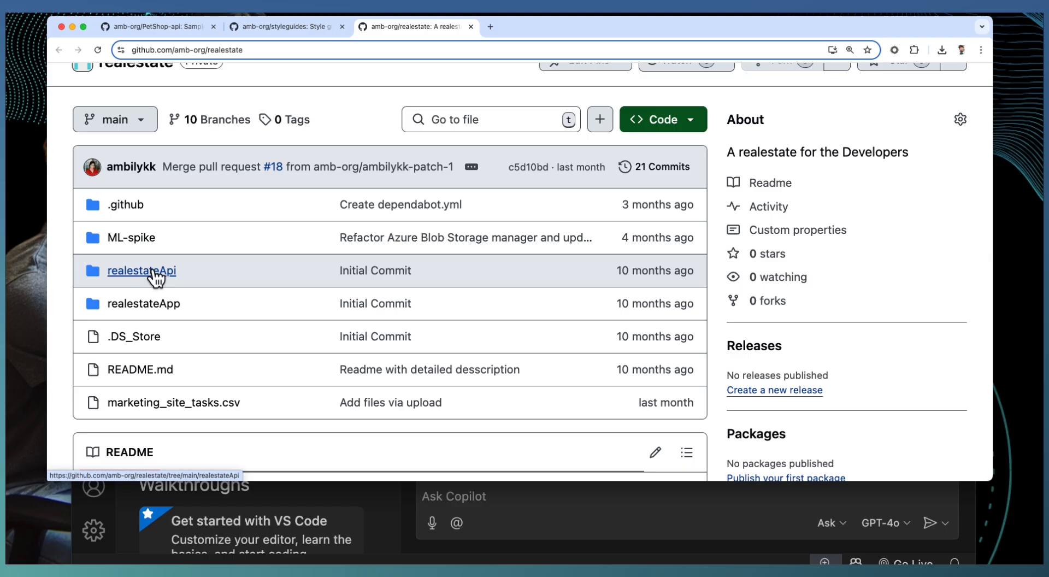
click(142, 271)
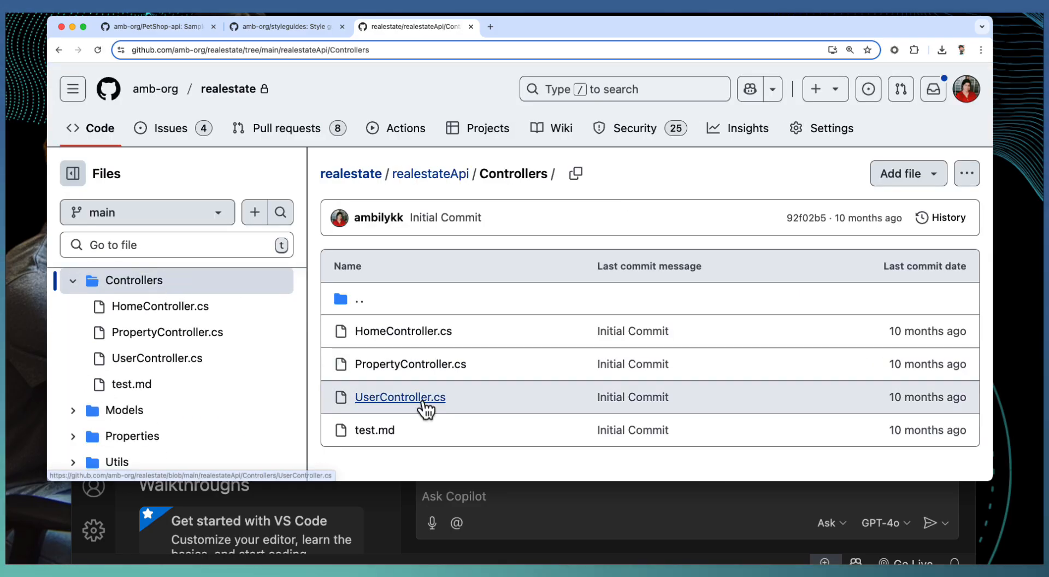
mouse_move(404, 420)
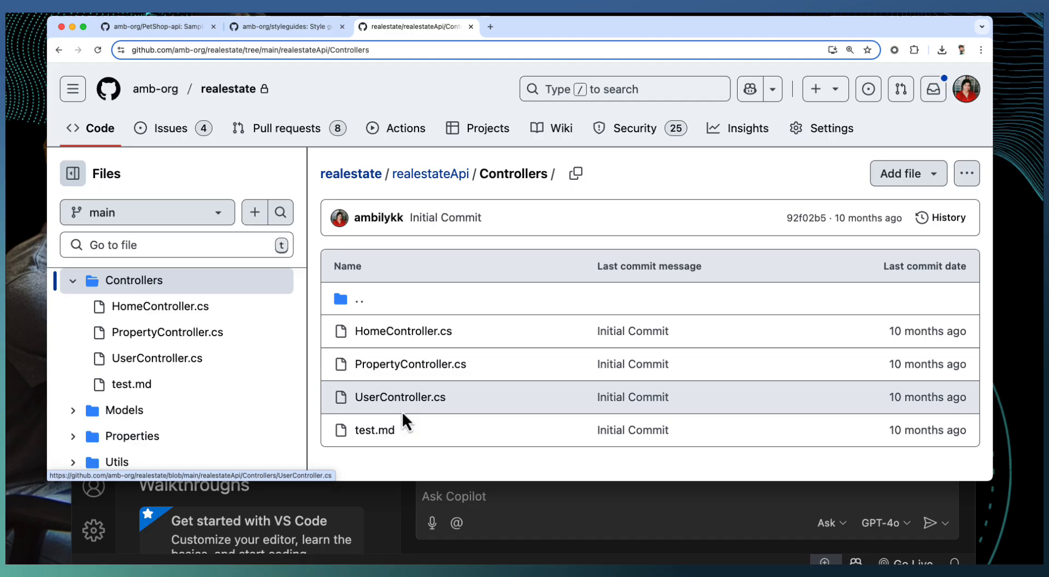
click(411, 364)
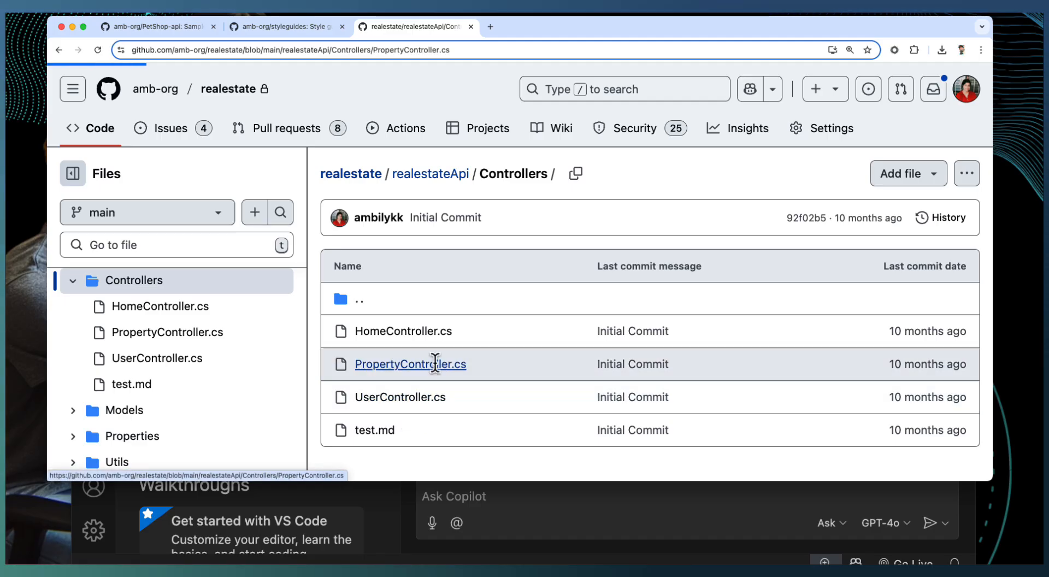
click(410, 364)
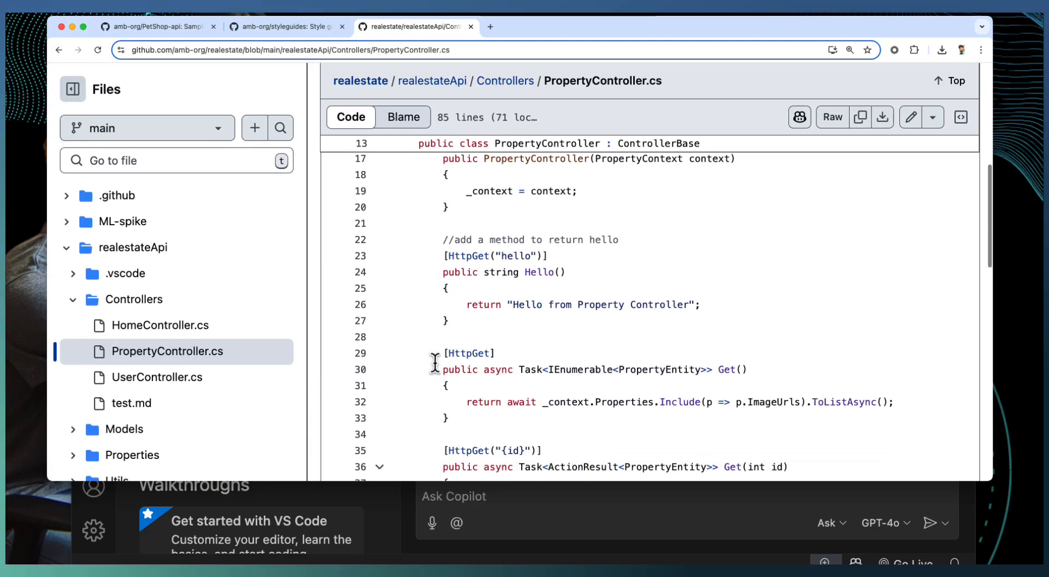
scroll(down, 3)
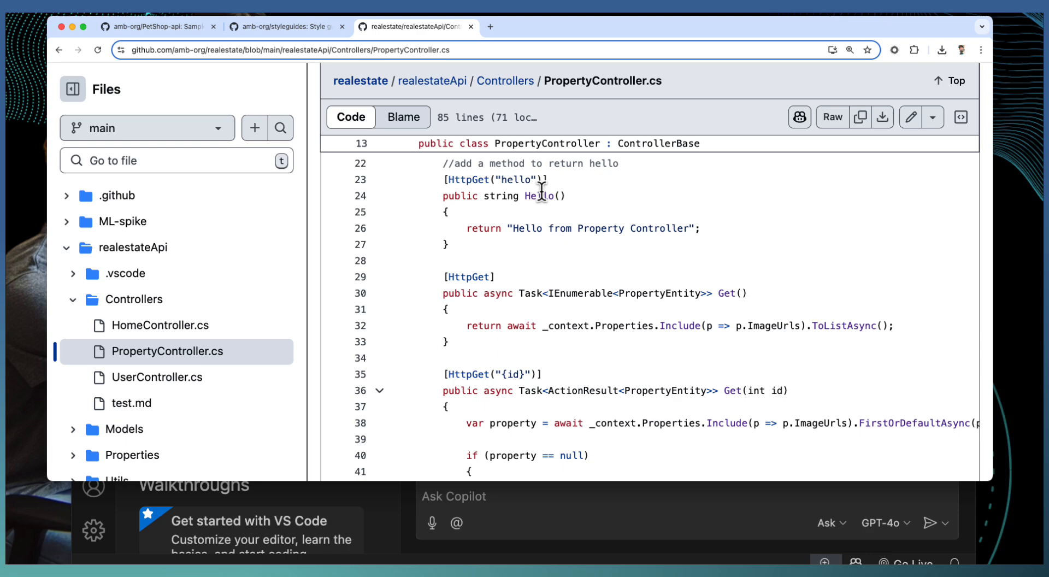
- Show where the Hello method is defined and referenced
click(542, 195)
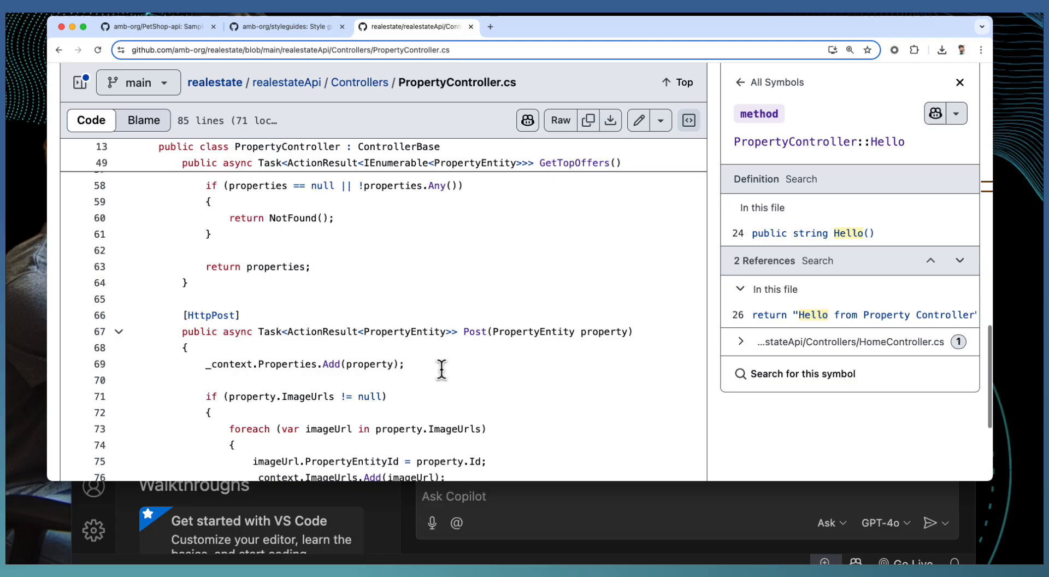
scroll(down, 3)
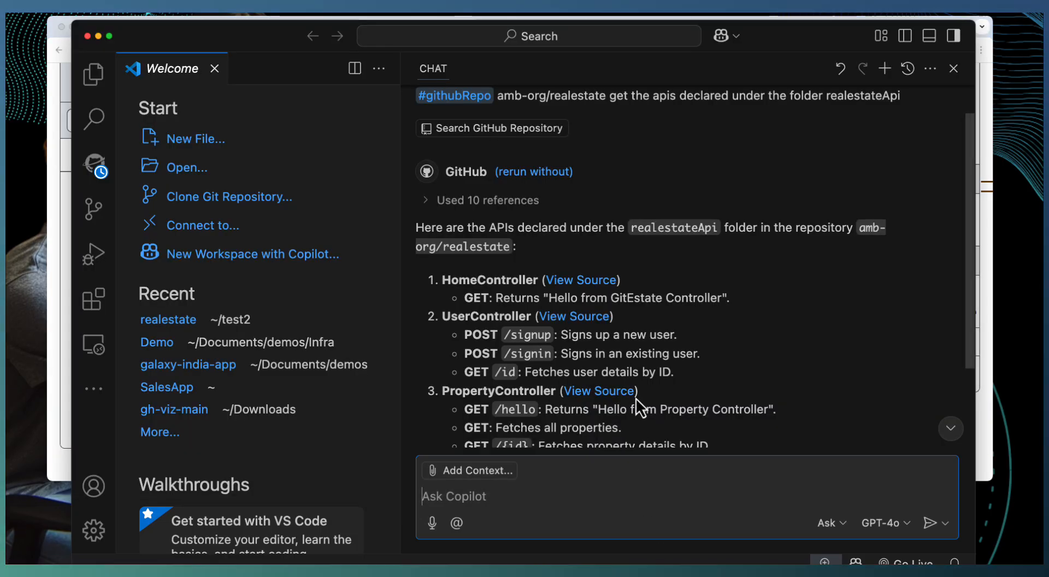
scroll(down, 3)
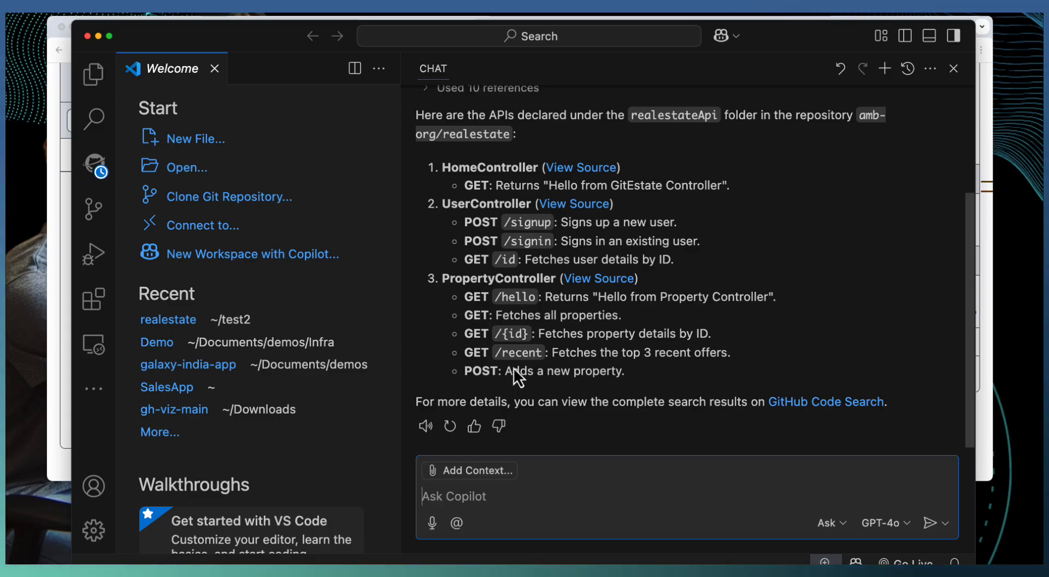
mouse_move(530, 392)
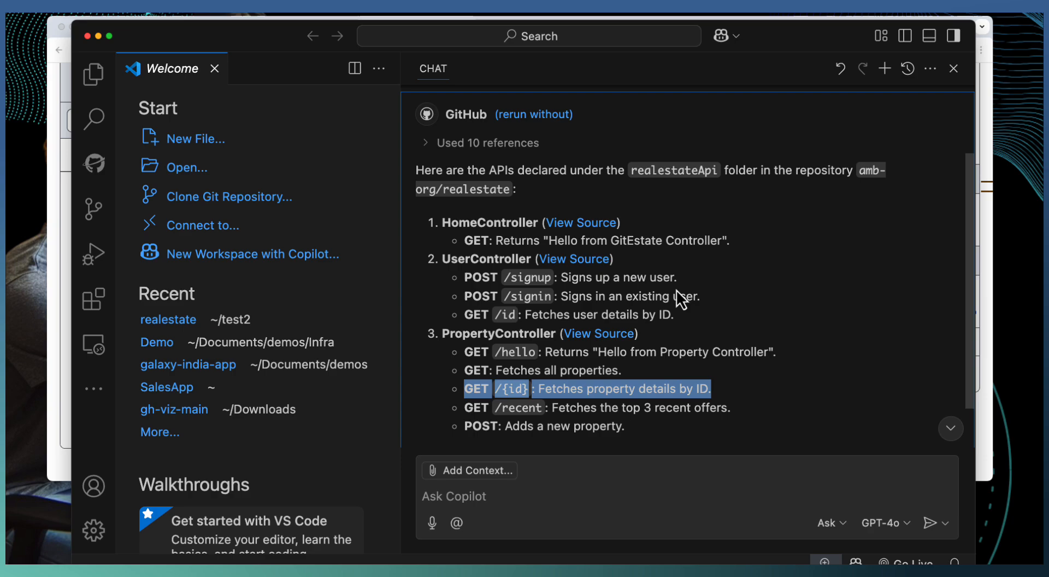
mouse_move(562, 428)
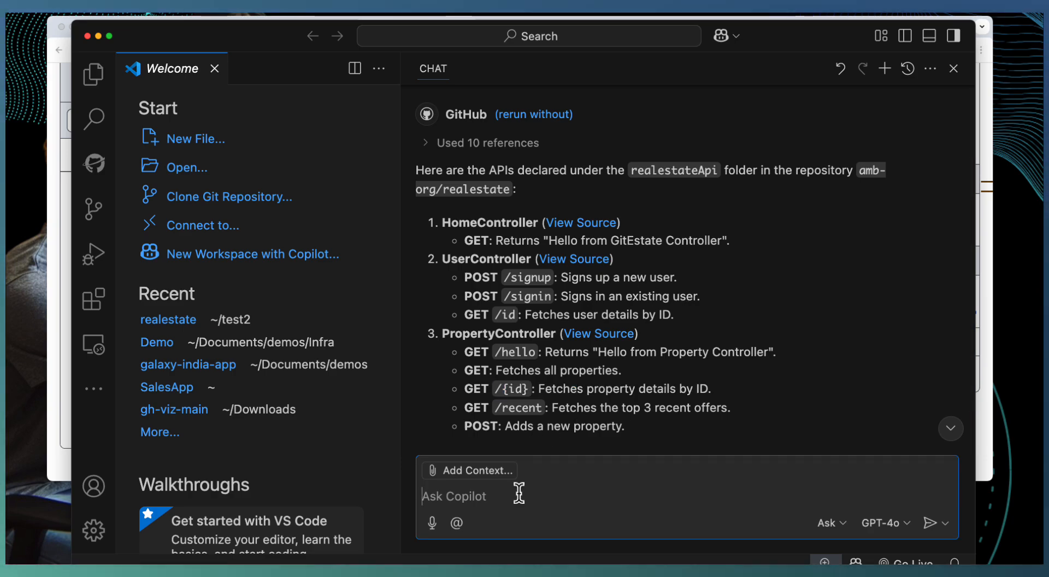
- Ask Copilot how to invoke 'GET /{id}: Fetches property details by ID.' from JS, dismissing the survey notice
text(Suggest how to invoke the Get api from)
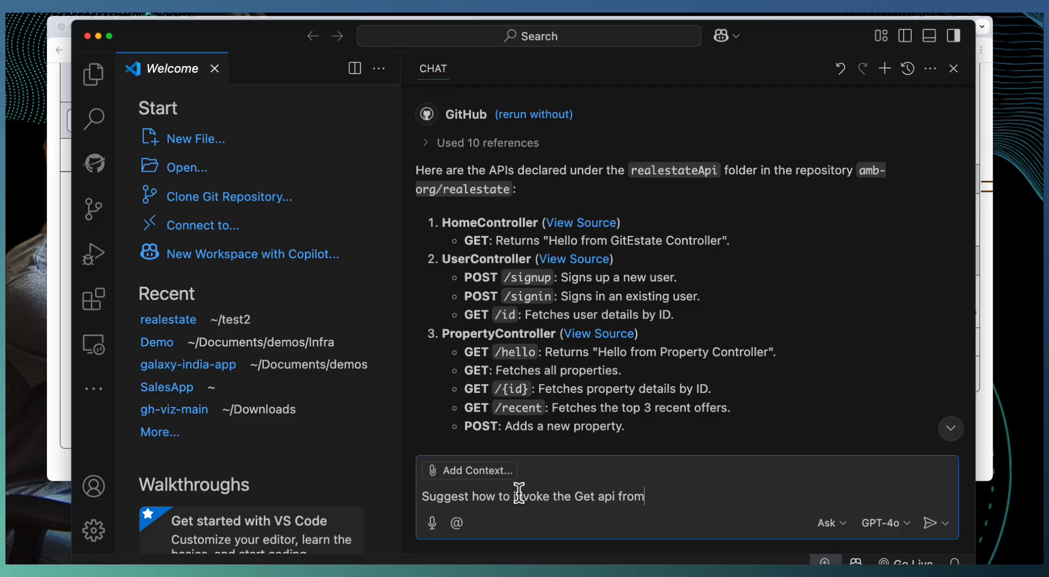
text(JS)
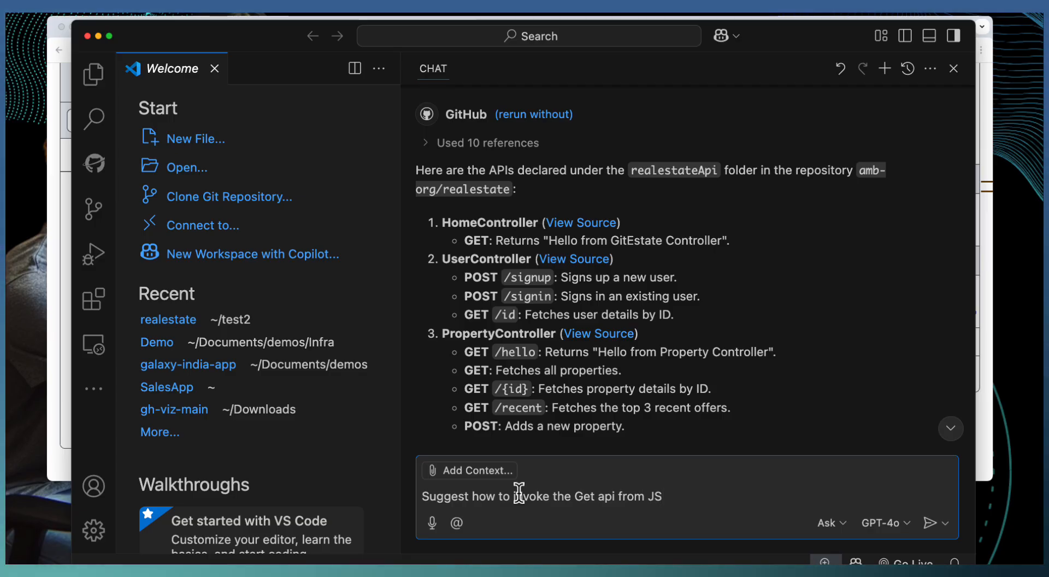
text(- GET /{id}: Fetches property details by ID.)
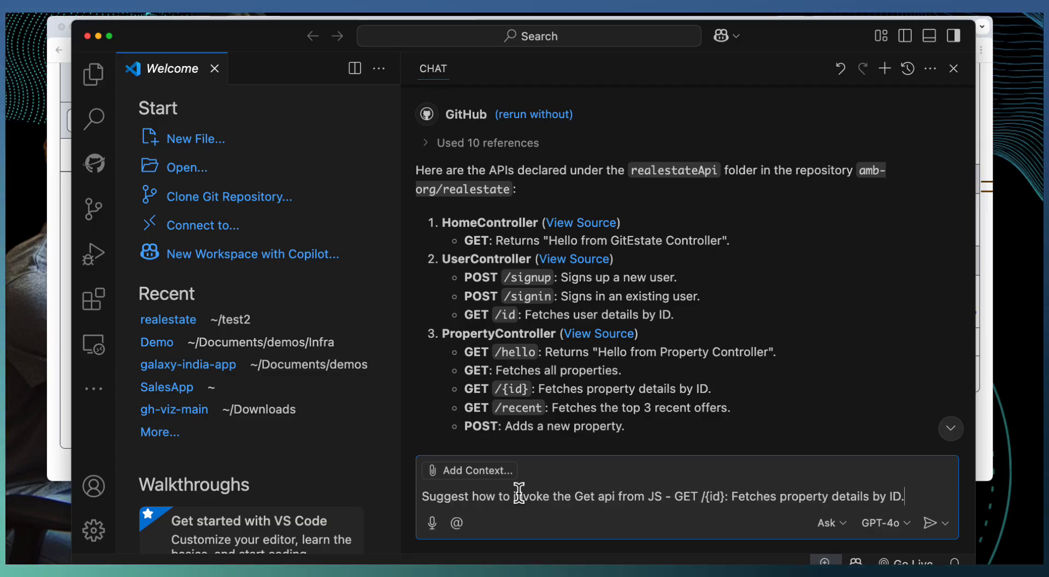
click(928, 523)
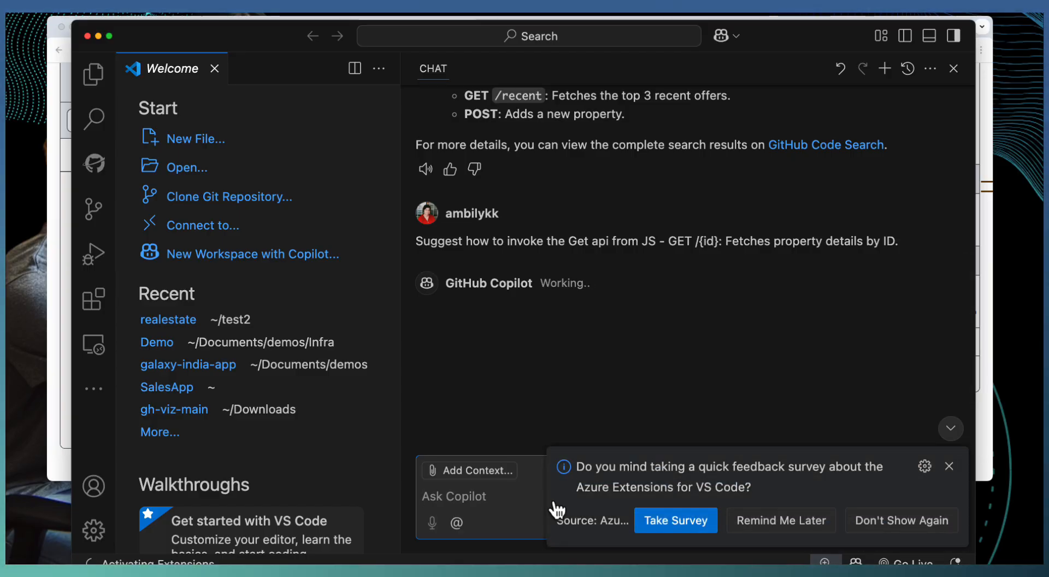
click(948, 466)
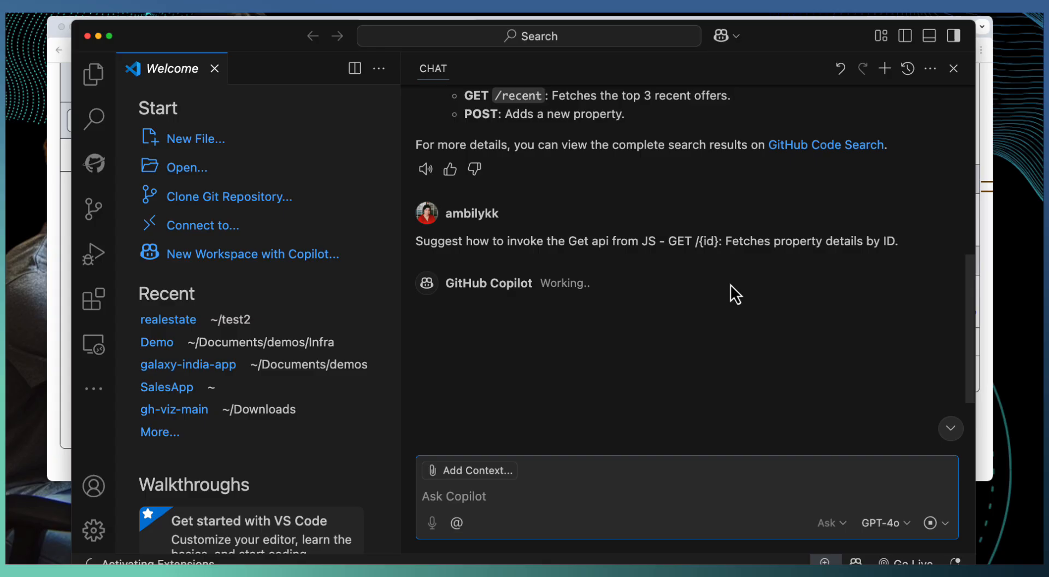
mouse_move(682, 281)
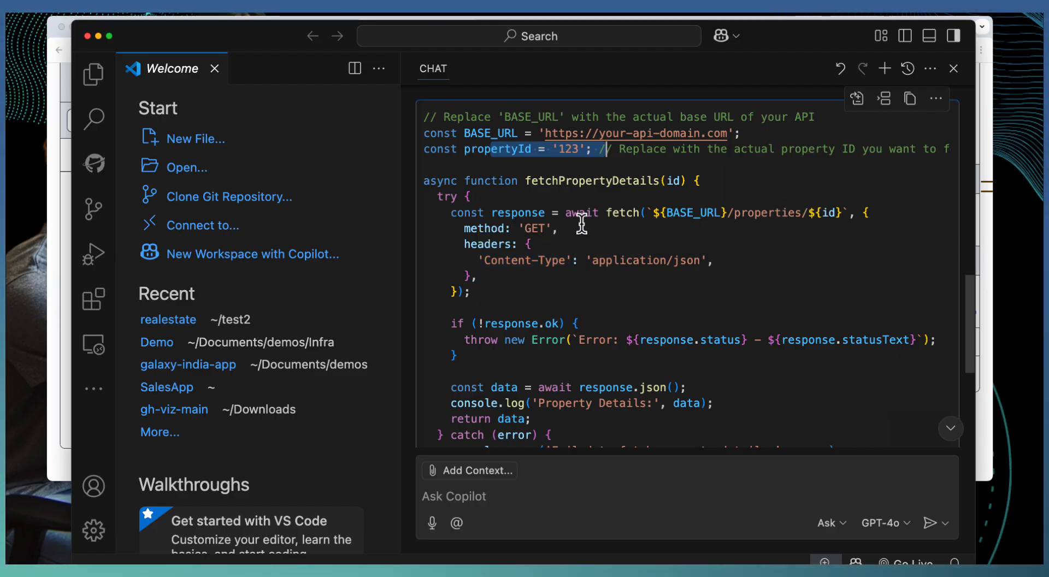
mouse_move(537, 357)
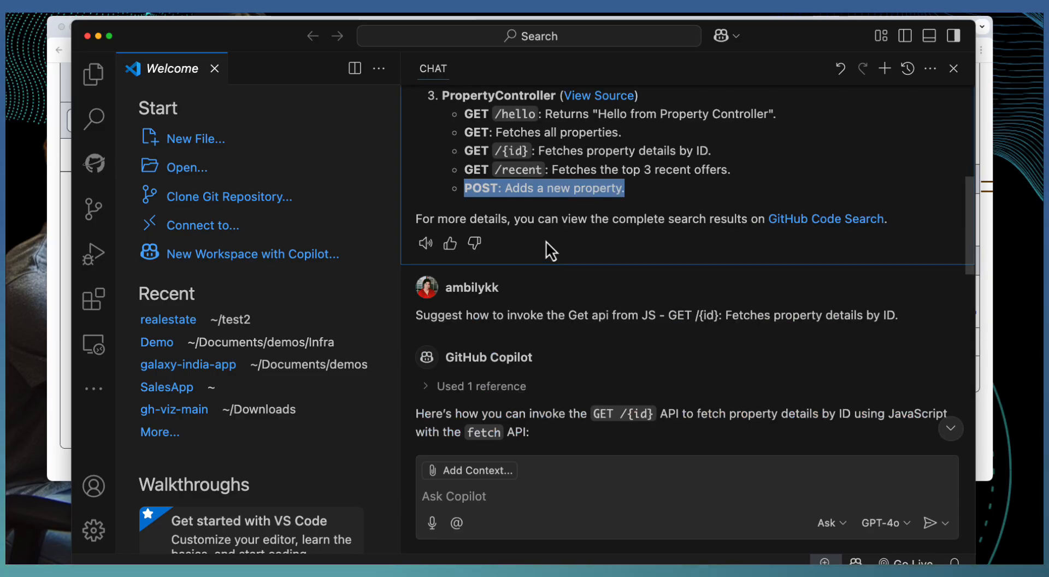
mouse_move(532, 209)
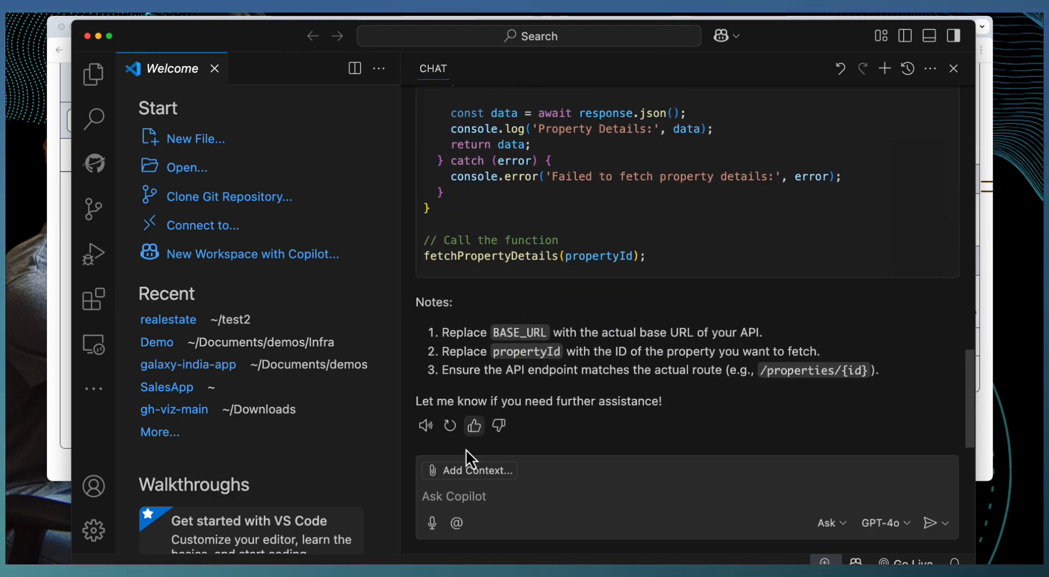
- Ask Copilot how to invoke 'POST: Adds a new property.' from JS
text(How)
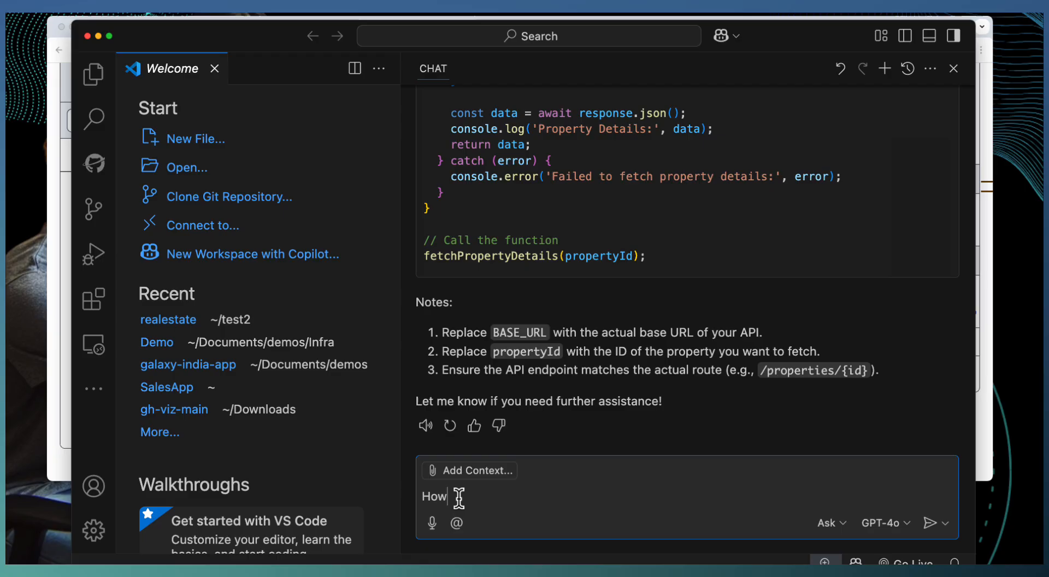
text(t in)
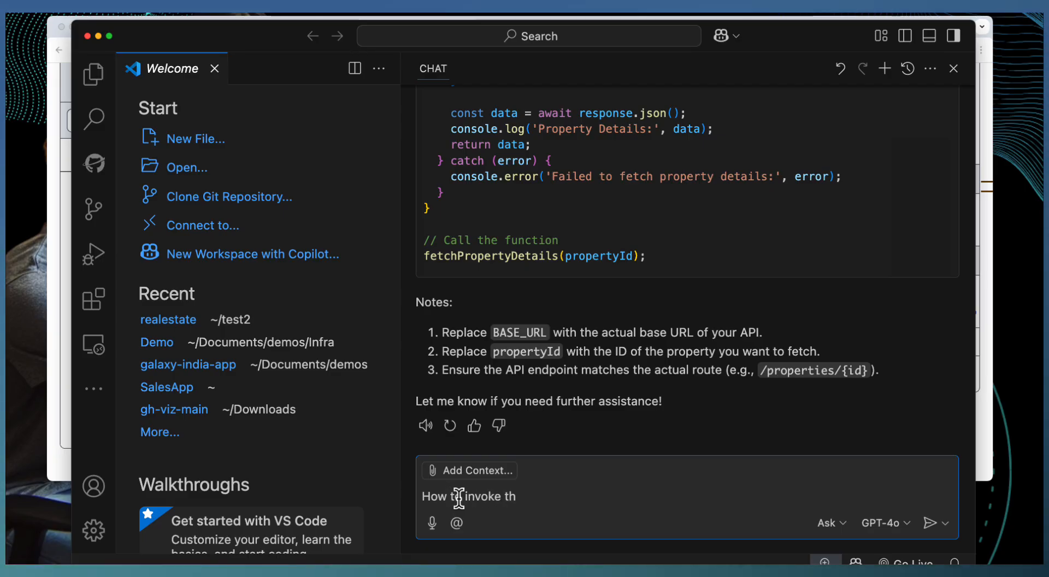
text(e following api)
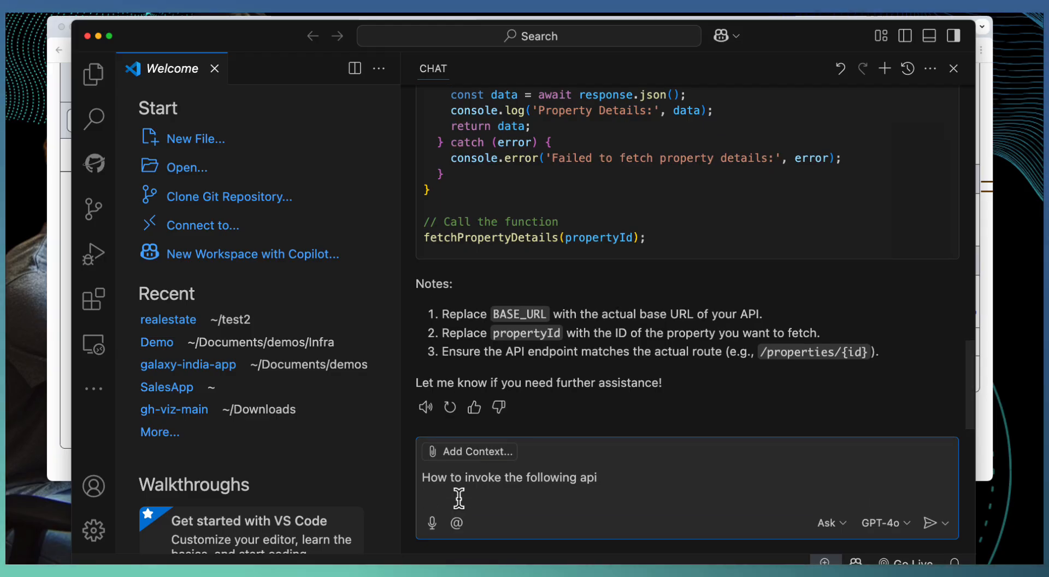
text(POST: Adds a new property.)
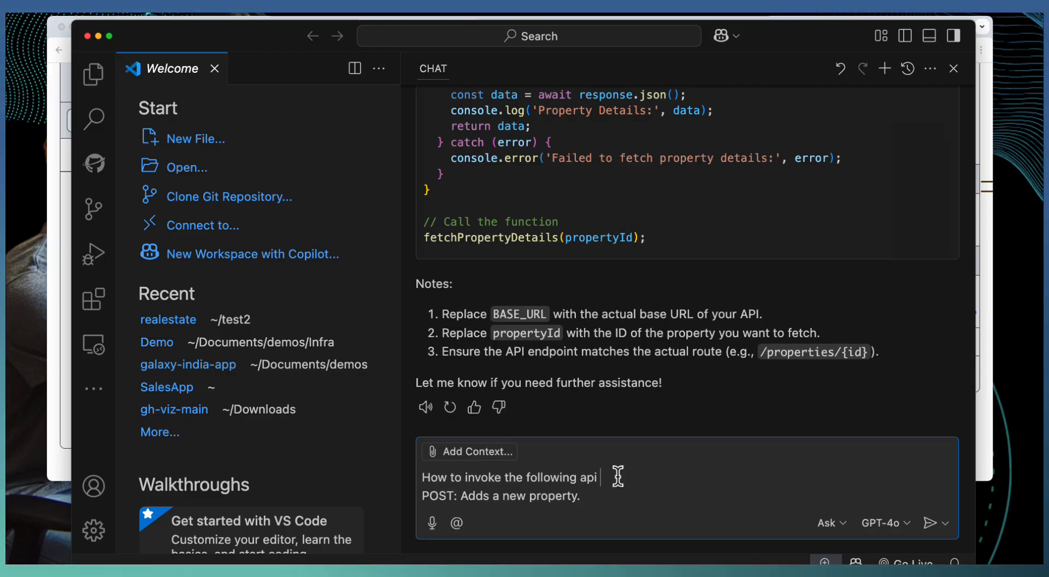
text(from JS)
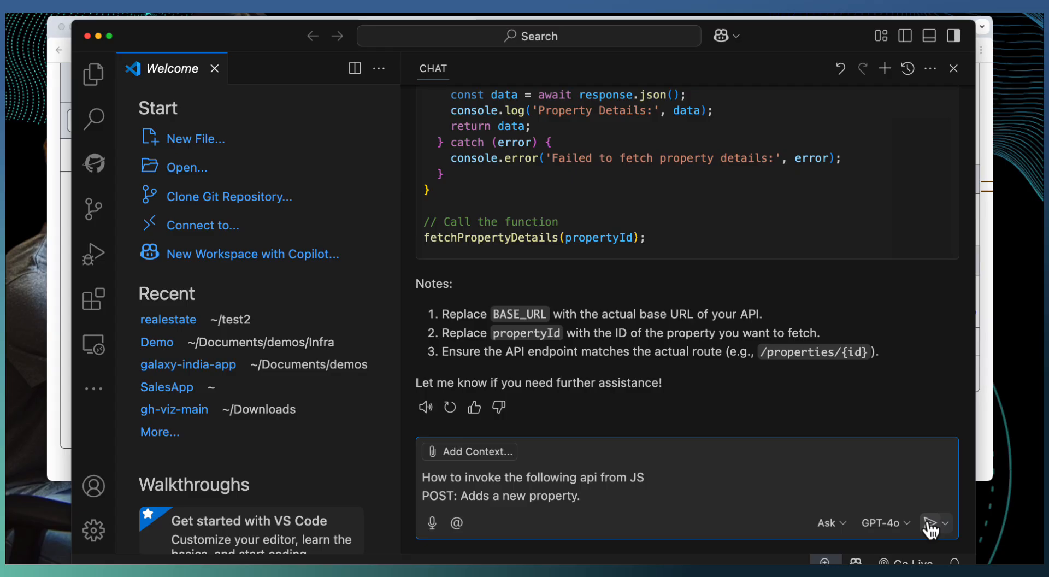
click(931, 525)
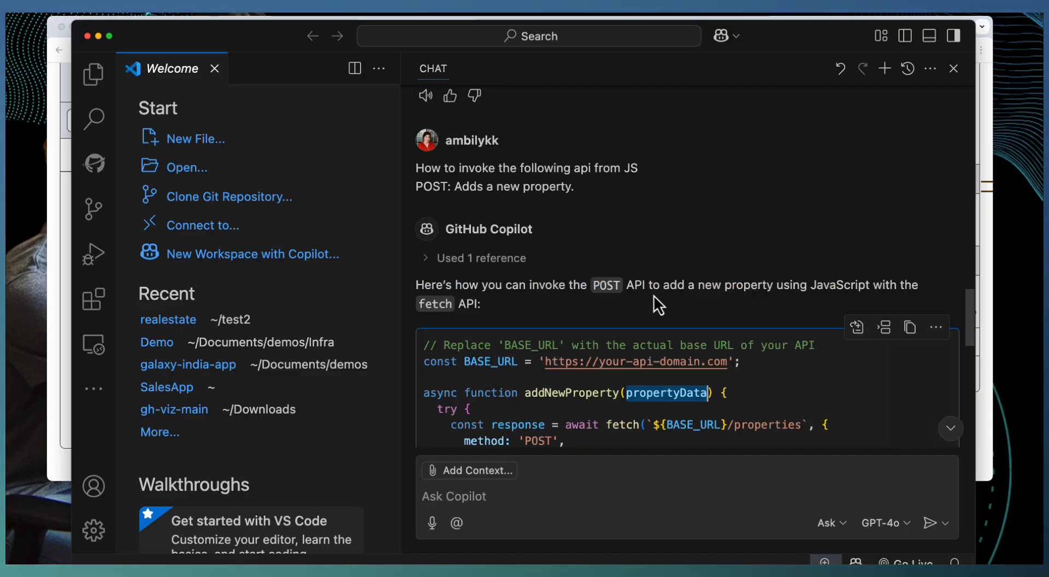
- Read the generated fetch code, select the newProperty example object, and return to the GitHub browser
scroll(down, 3)
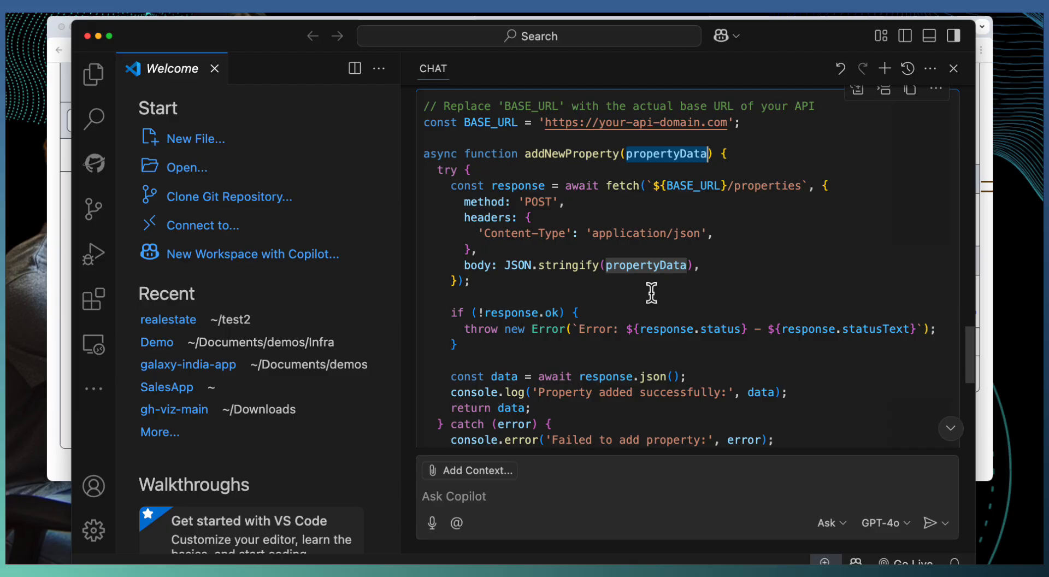
mouse_move(690, 212)
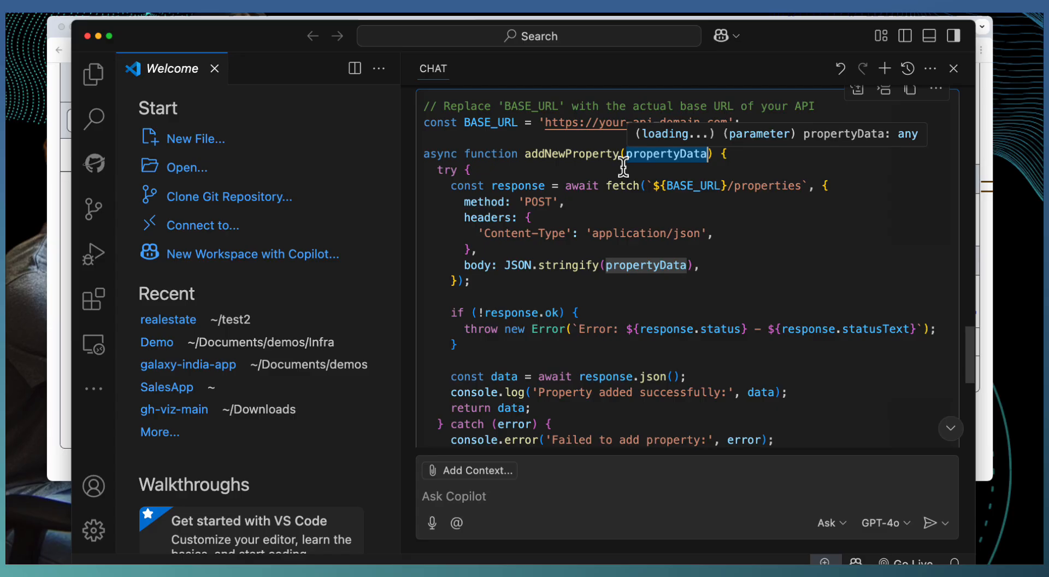
scroll(down, 3)
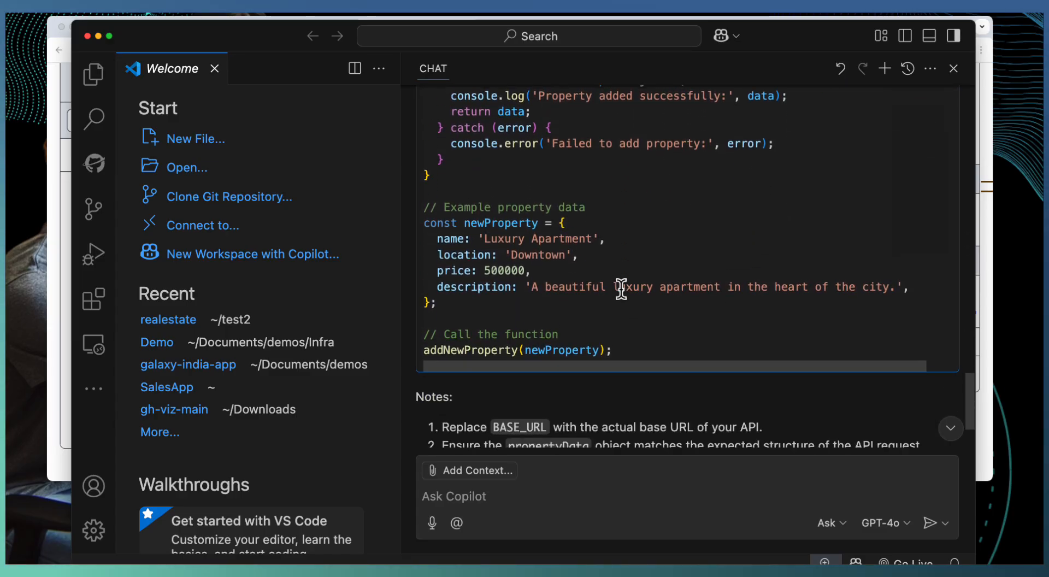
scroll(down, 3)
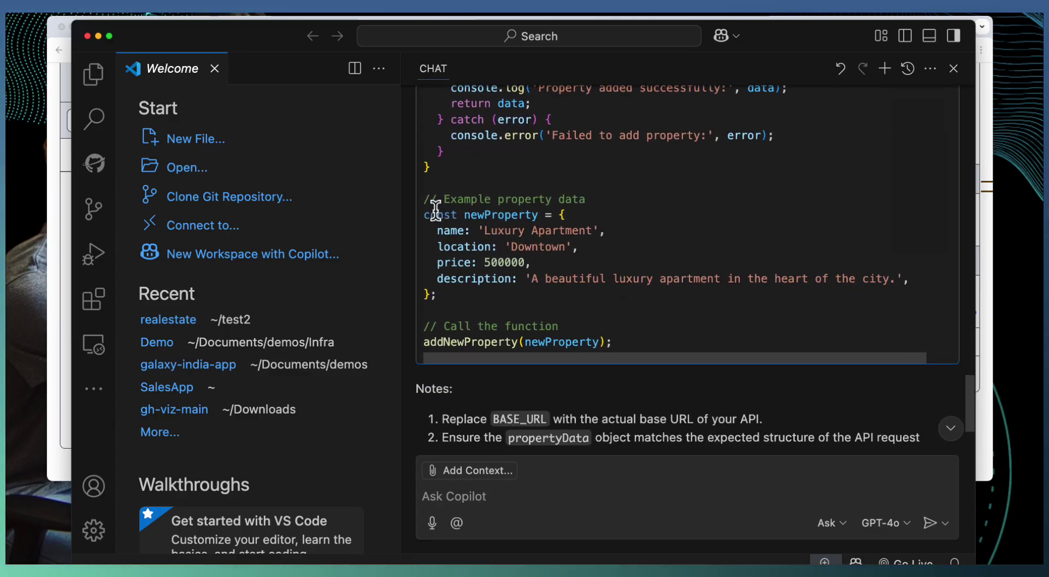
drag(423, 214, 433, 295)
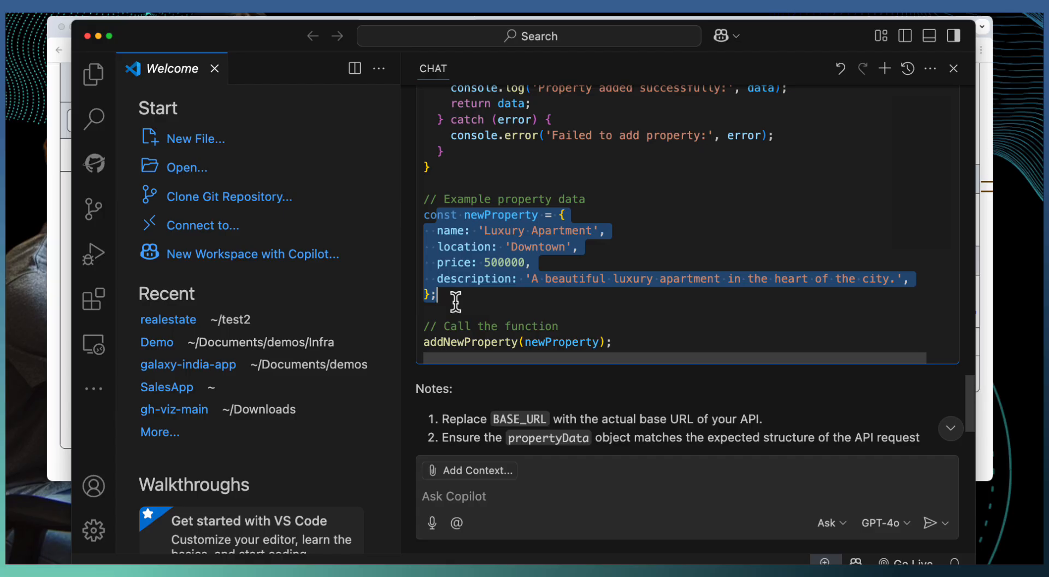
mouse_move(447, 223)
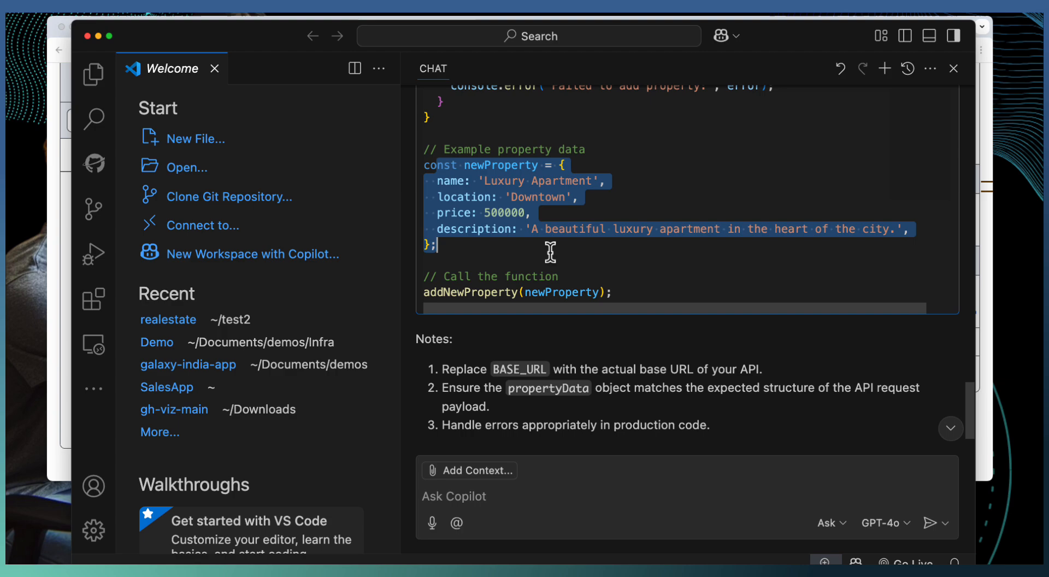
click(487, 292)
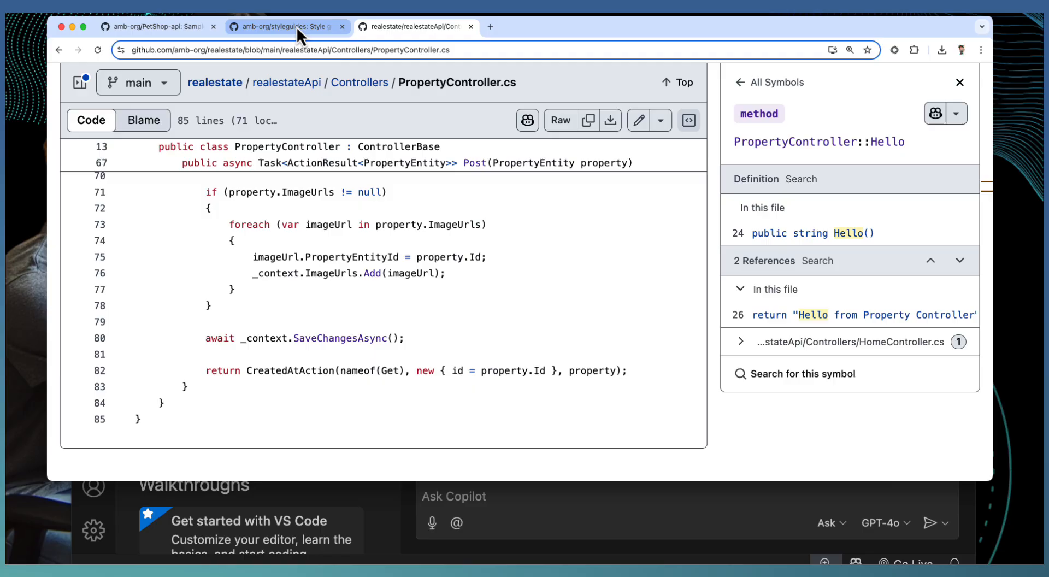
- Open pyguide.md from the styles folder of amb-org/styleguides on GitHub
click(290, 27)
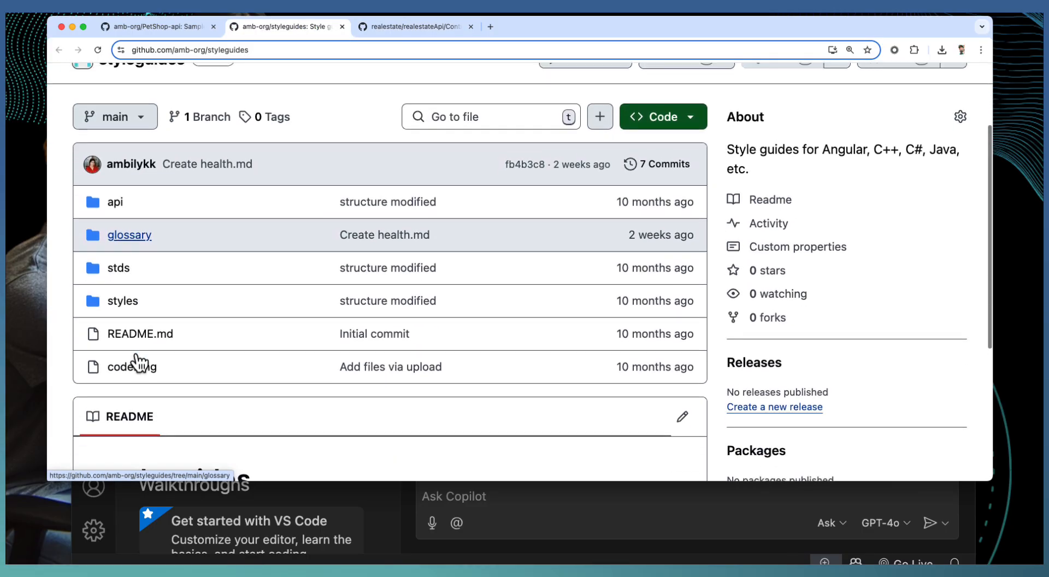
click(123, 301)
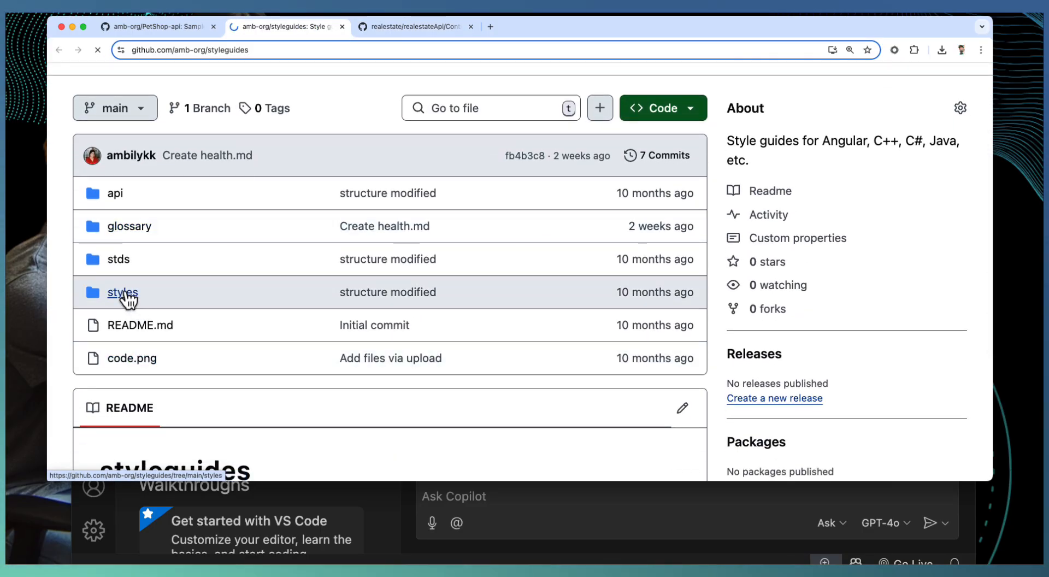
click(123, 293)
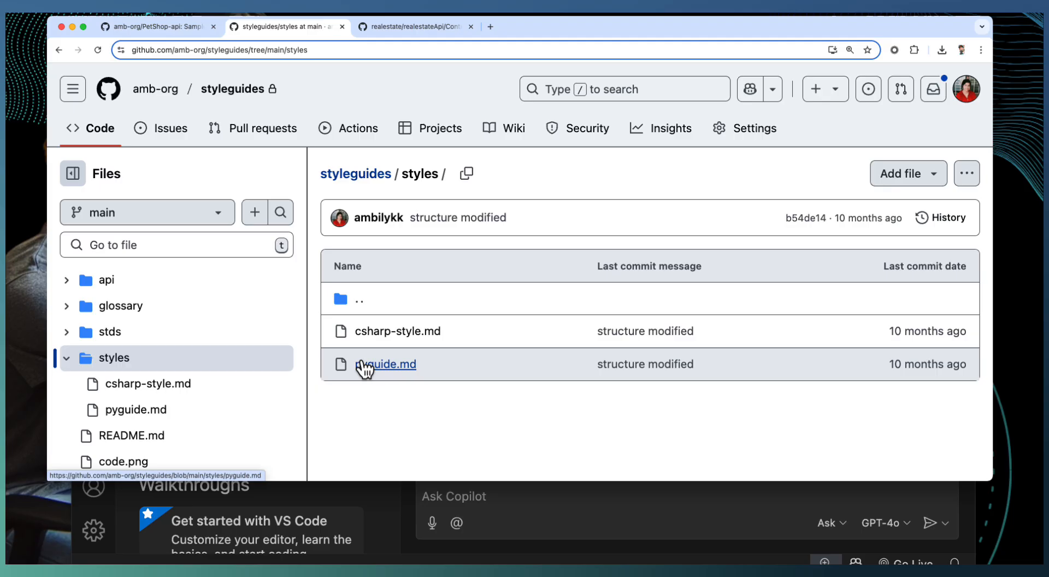
mouse_move(214, 53)
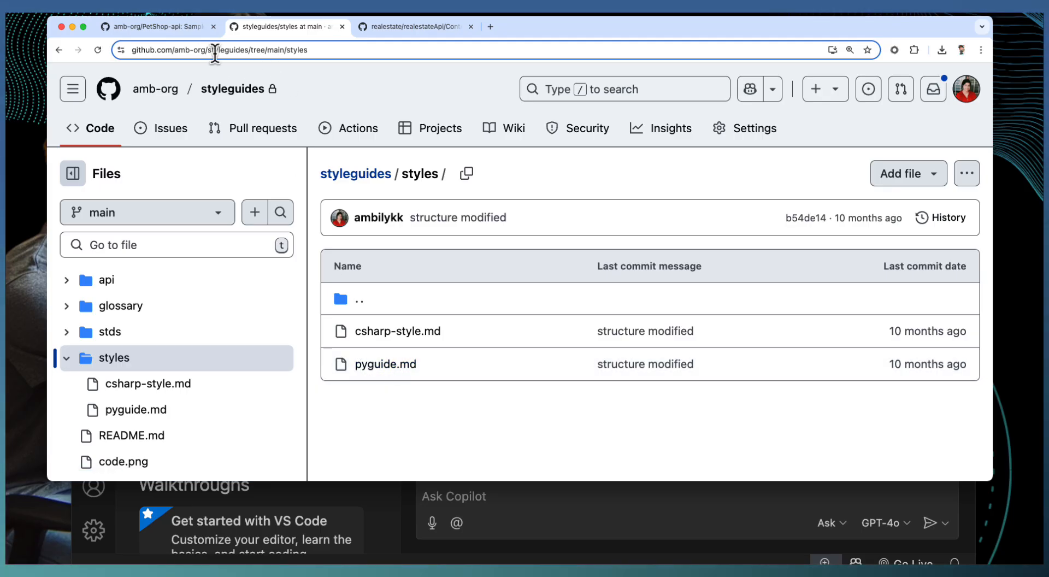
mouse_move(398, 341)
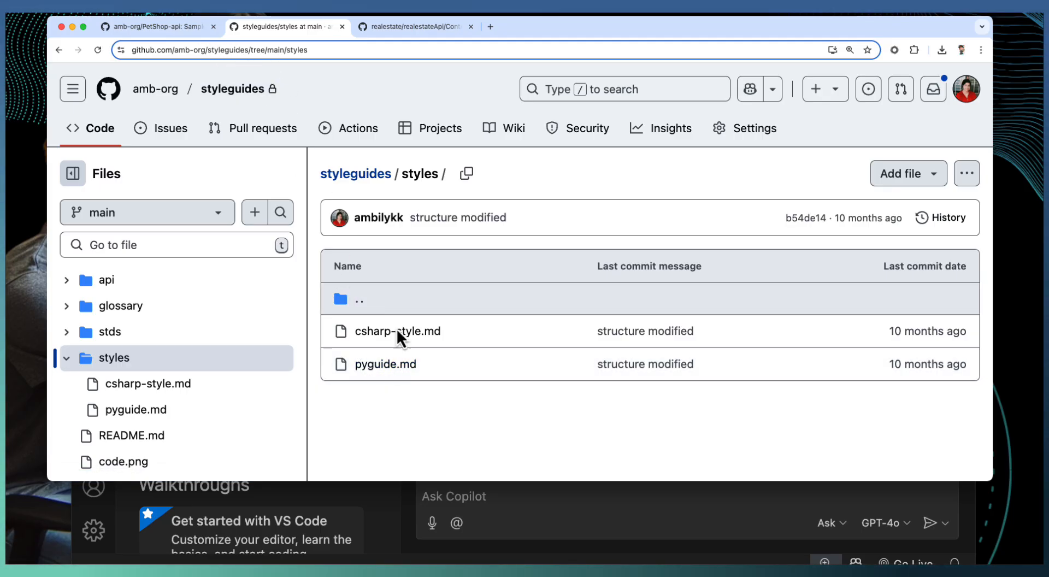
click(385, 363)
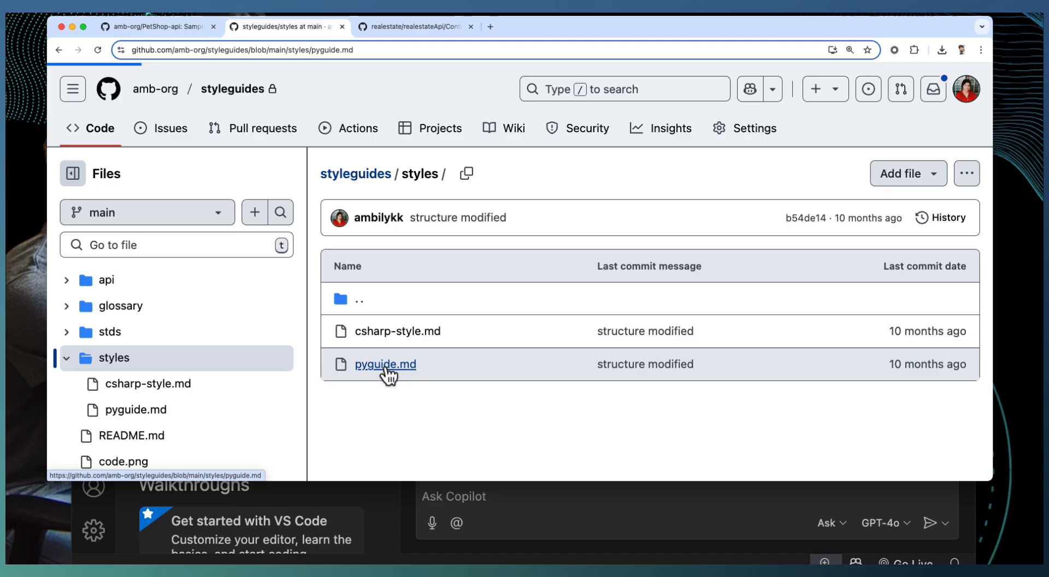
click(385, 365)
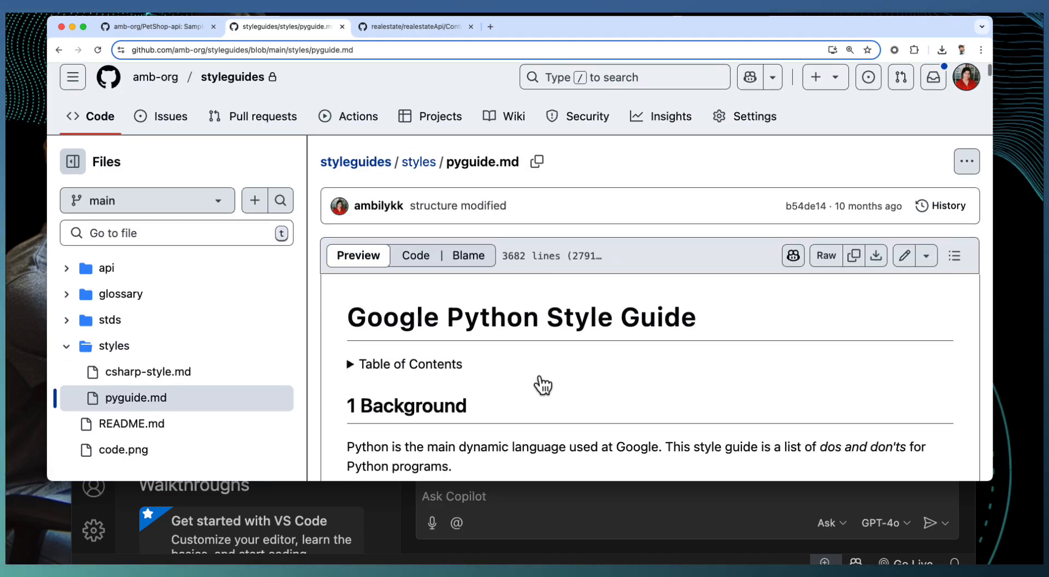
- Read through the opening sections of the Google Python Style Guide
scroll(down, 3)
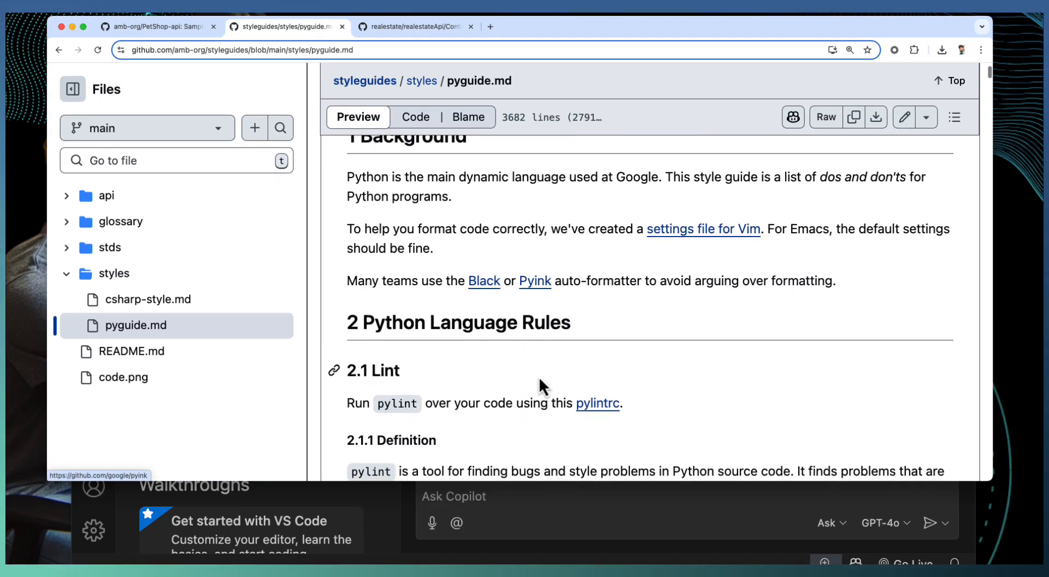
scroll(down, 3)
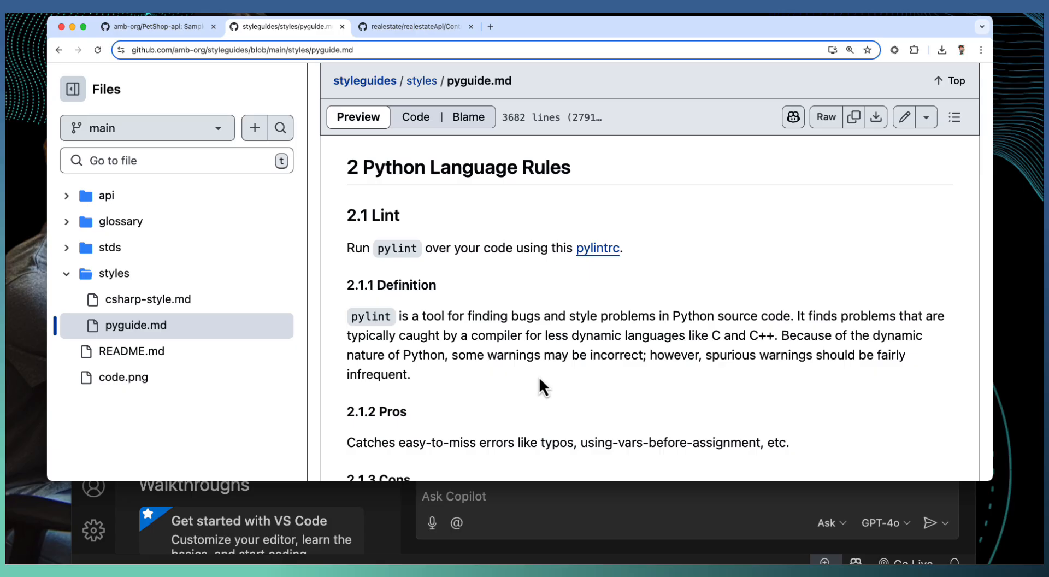
scroll(down, 3)
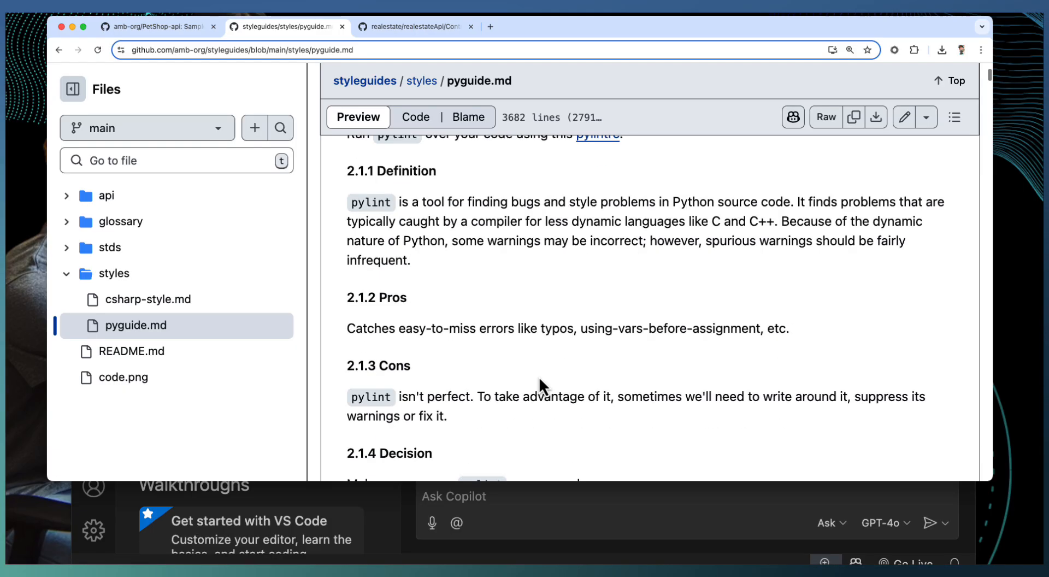
scroll(down, 3)
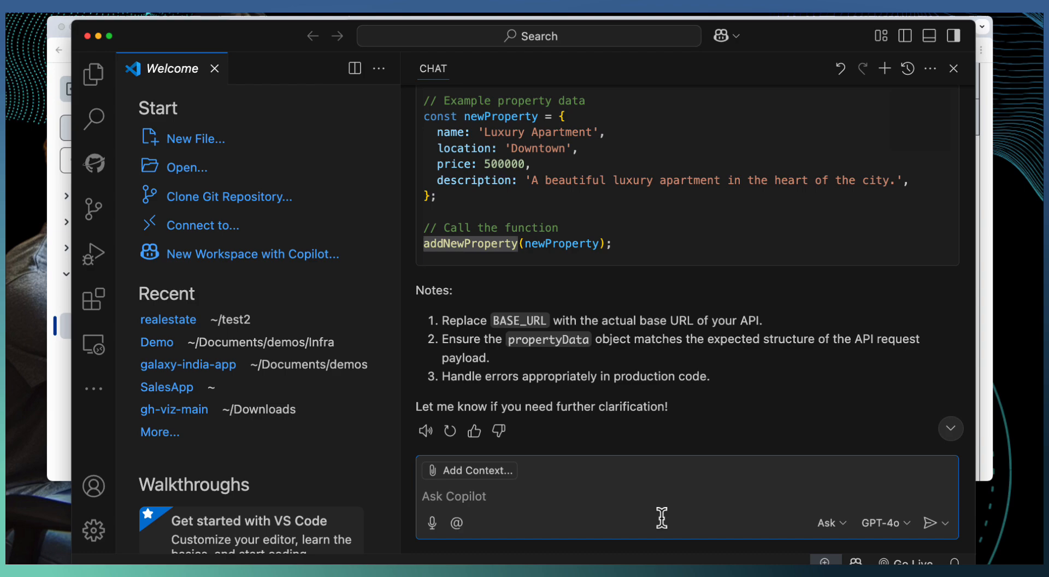
- Send a #githubRepo question asking for the Python naming styles from amb-org/styleguides
text(#git)
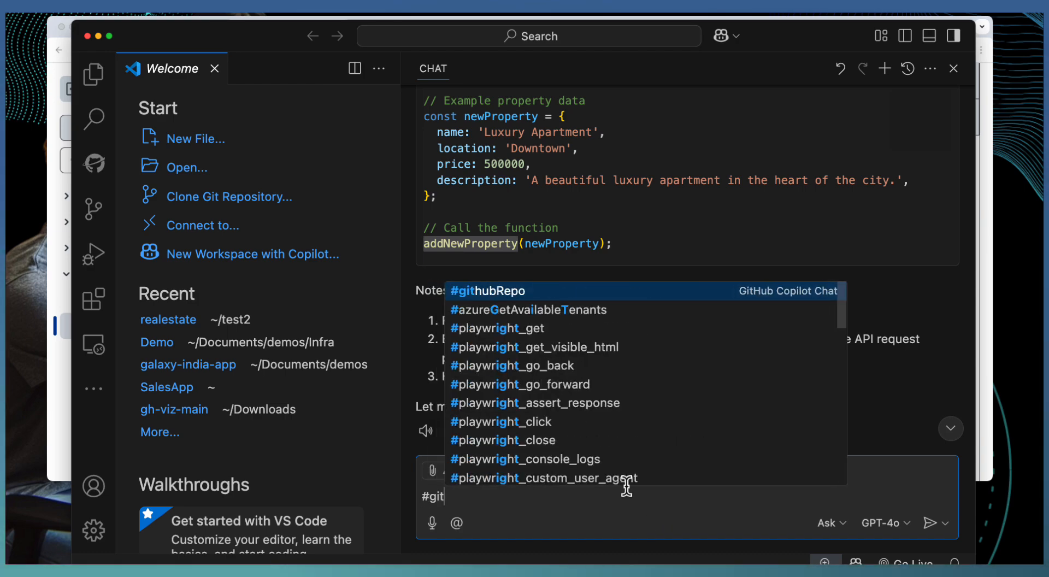
click(487, 291)
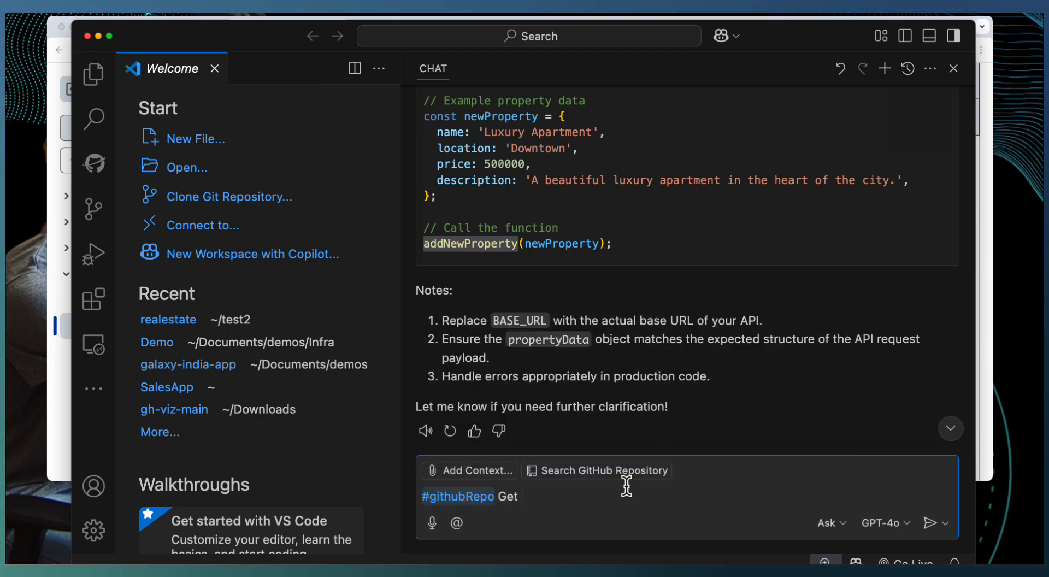
text(the Python nami)
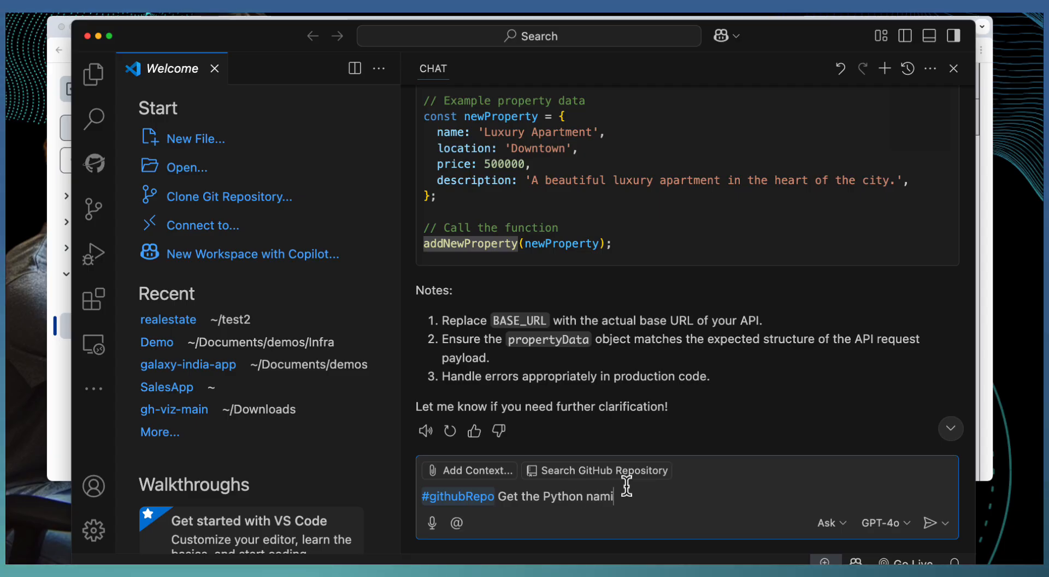
text(ng sty)
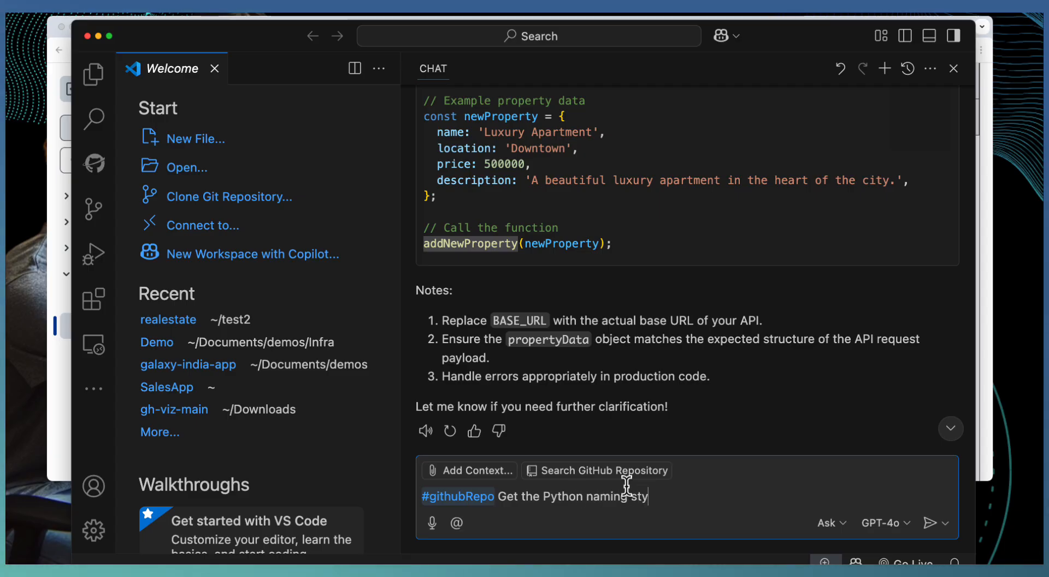
text(les from amb)
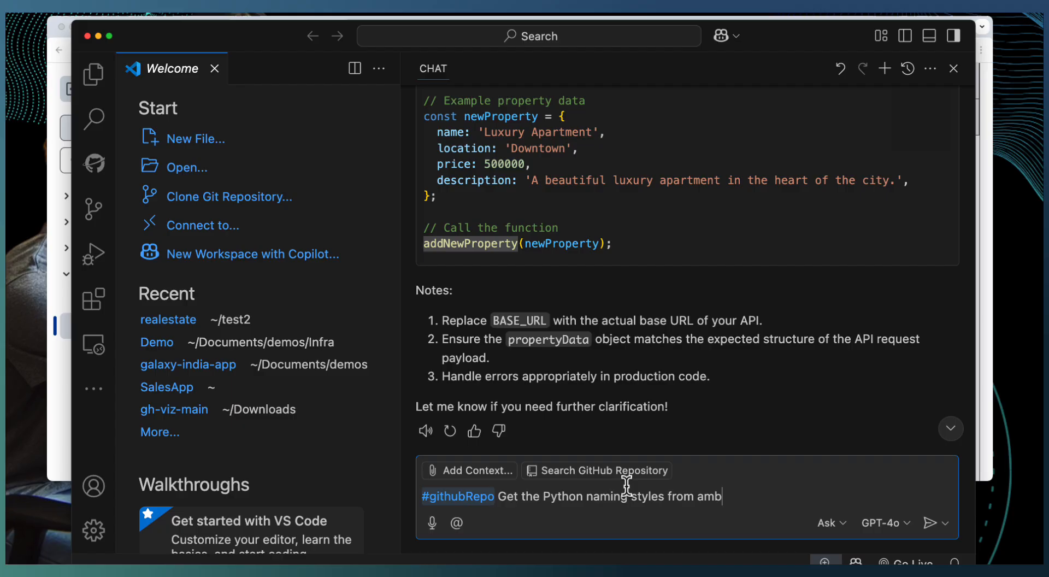
text(-org/s)
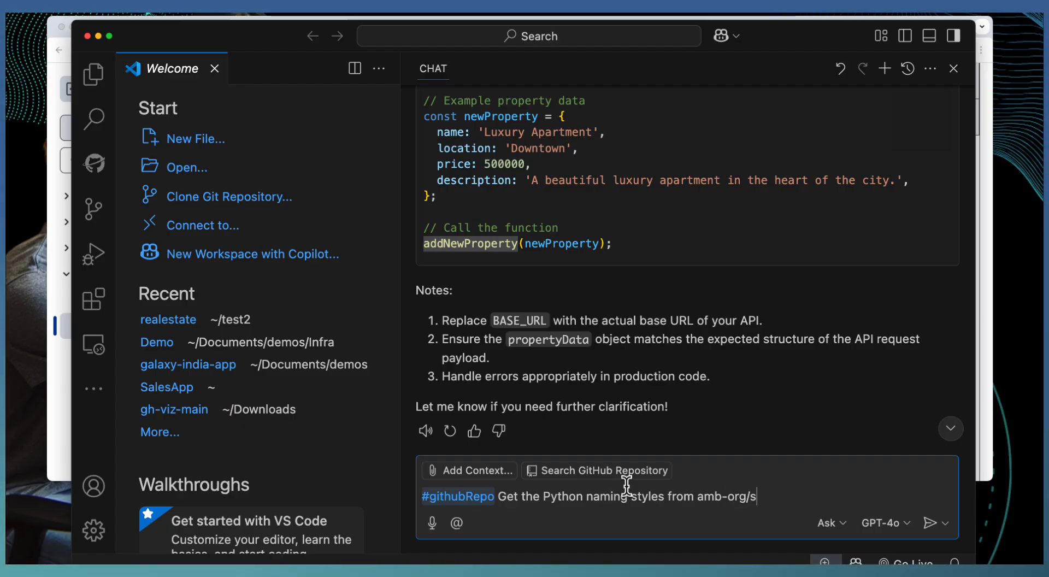
text(tyle)
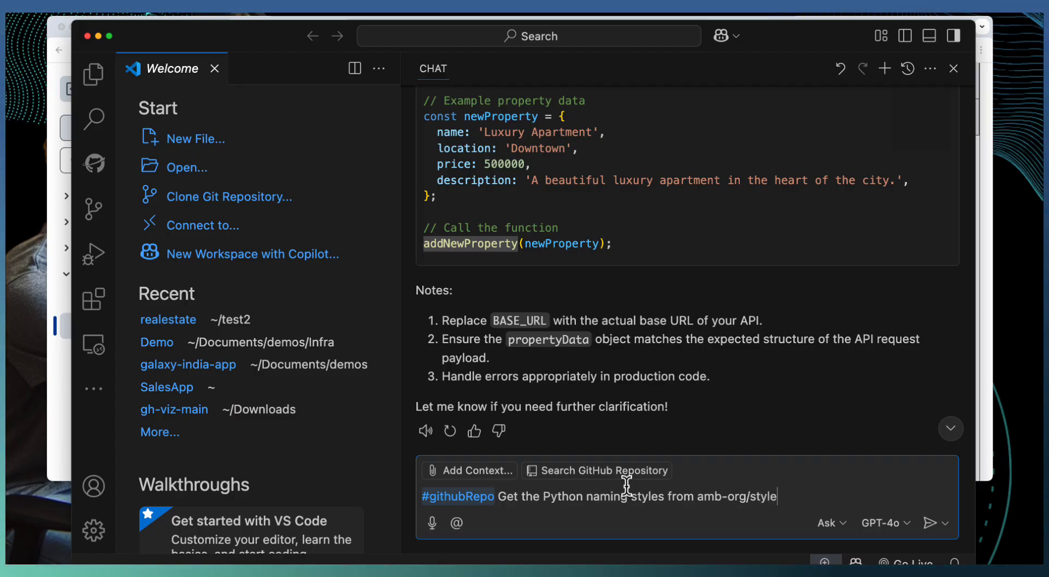
text(guides)
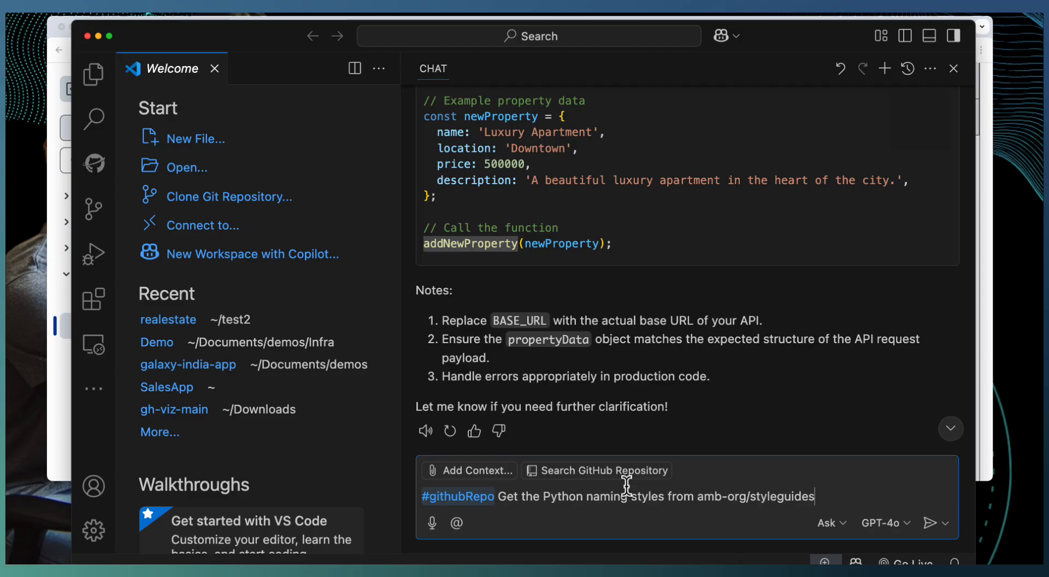
click(930, 523)
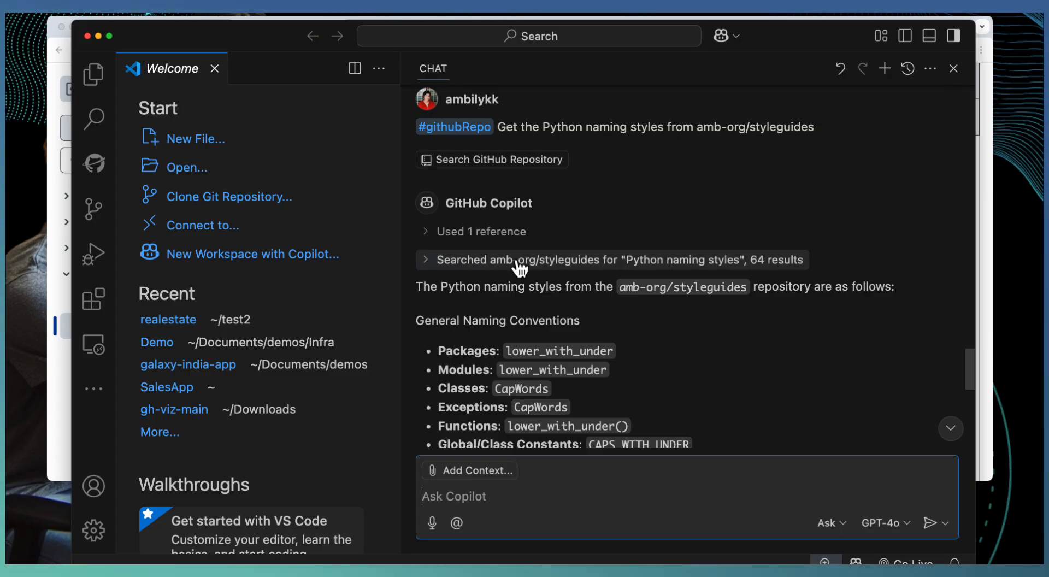
- Read Copilot's Python naming conventions such as lower_with_under and CapWords to the end
scroll(down, 3)
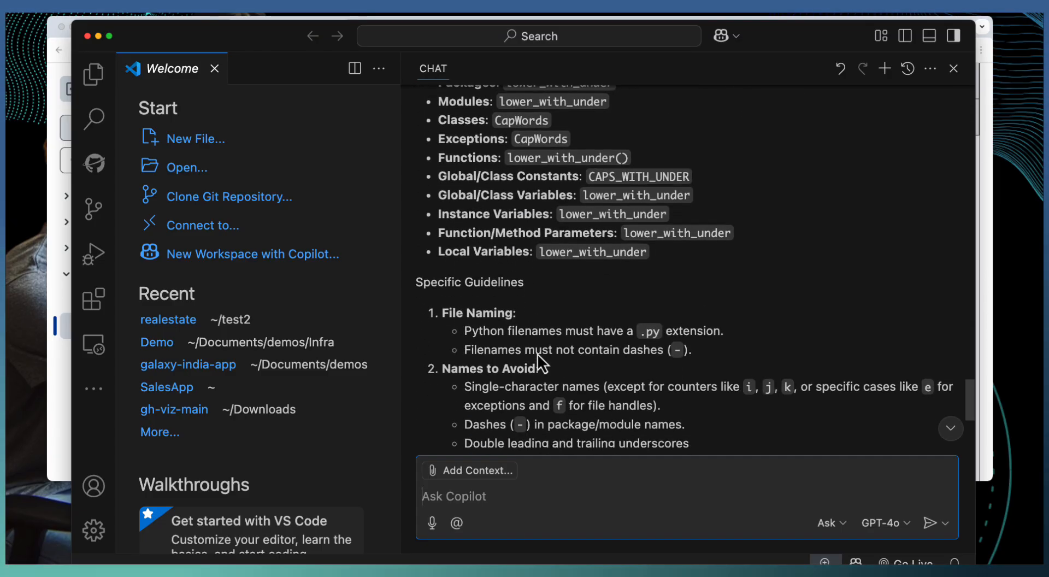
scroll(down, 3)
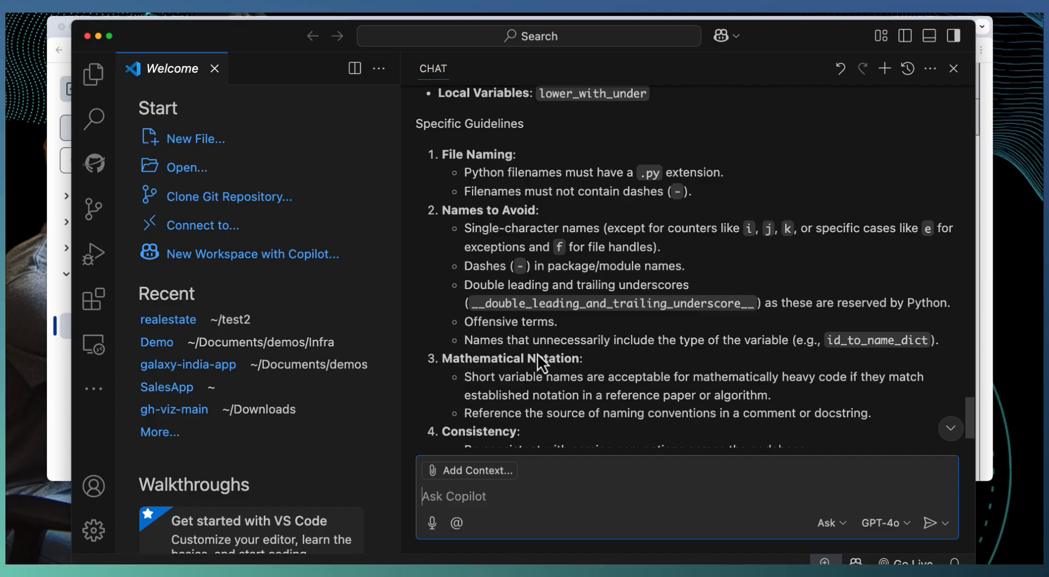
scroll(down, 3)
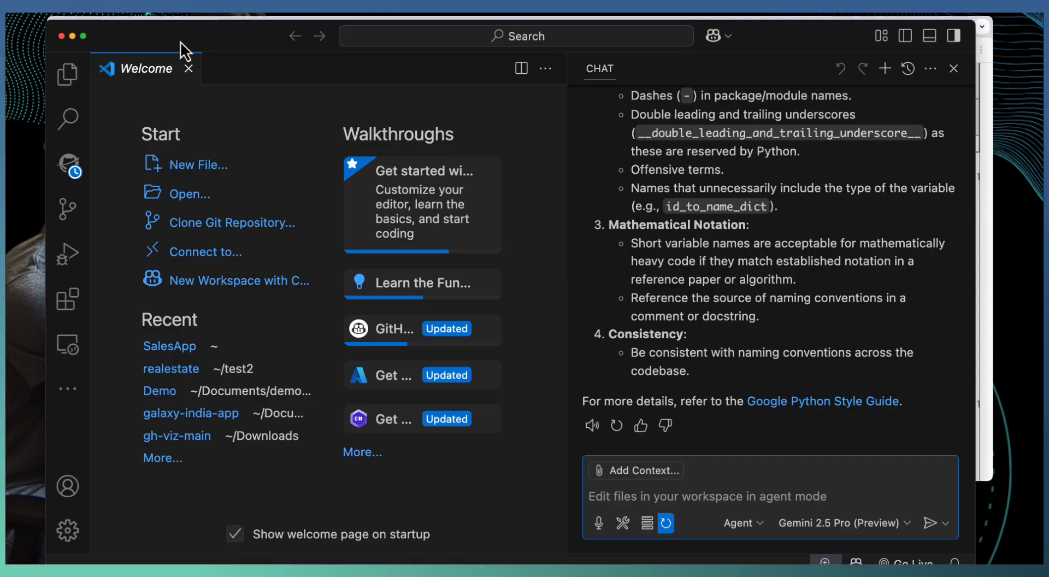
mouse_move(624, 158)
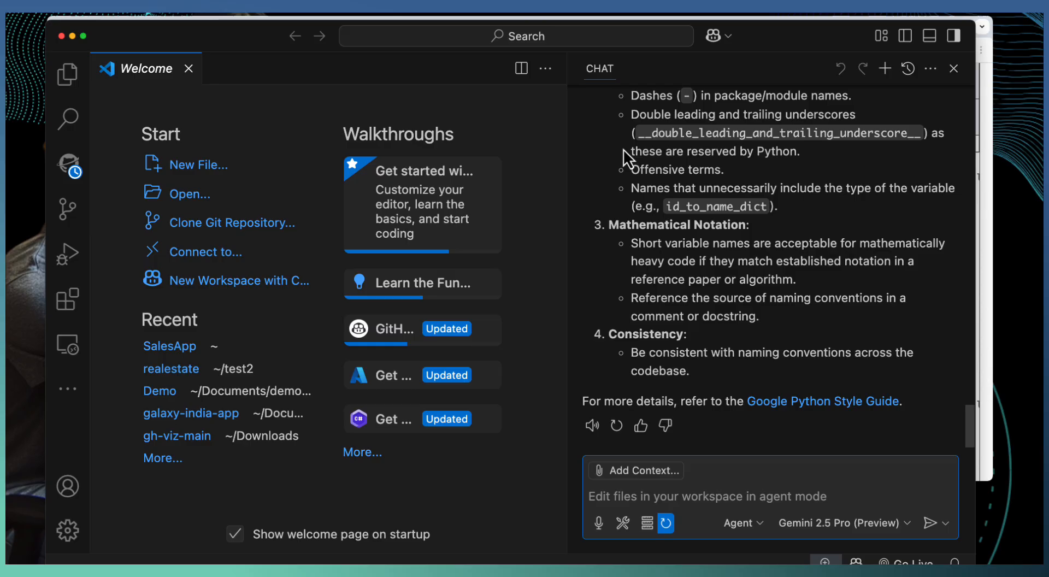
mouse_move(120, 243)
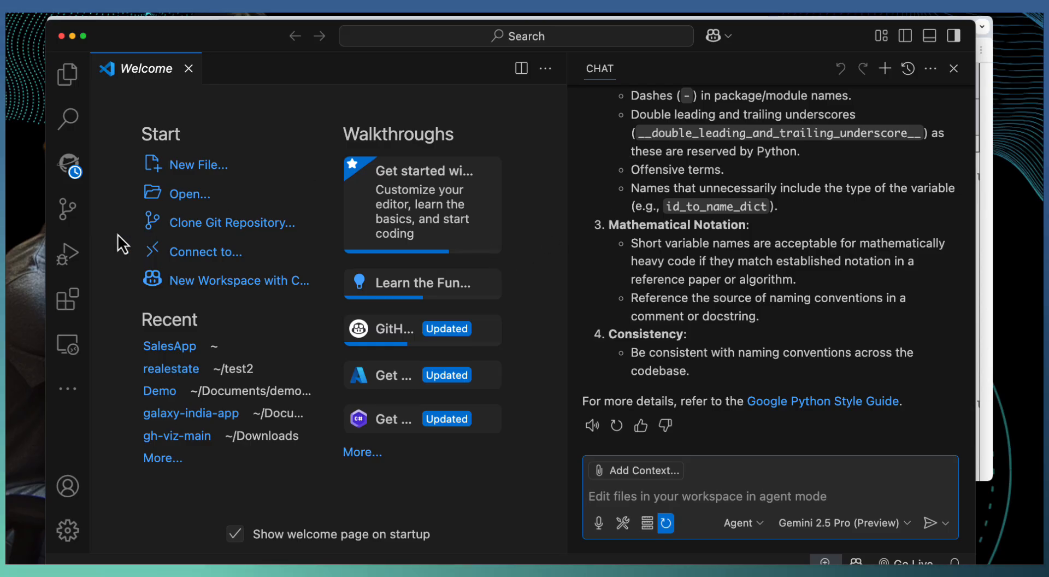